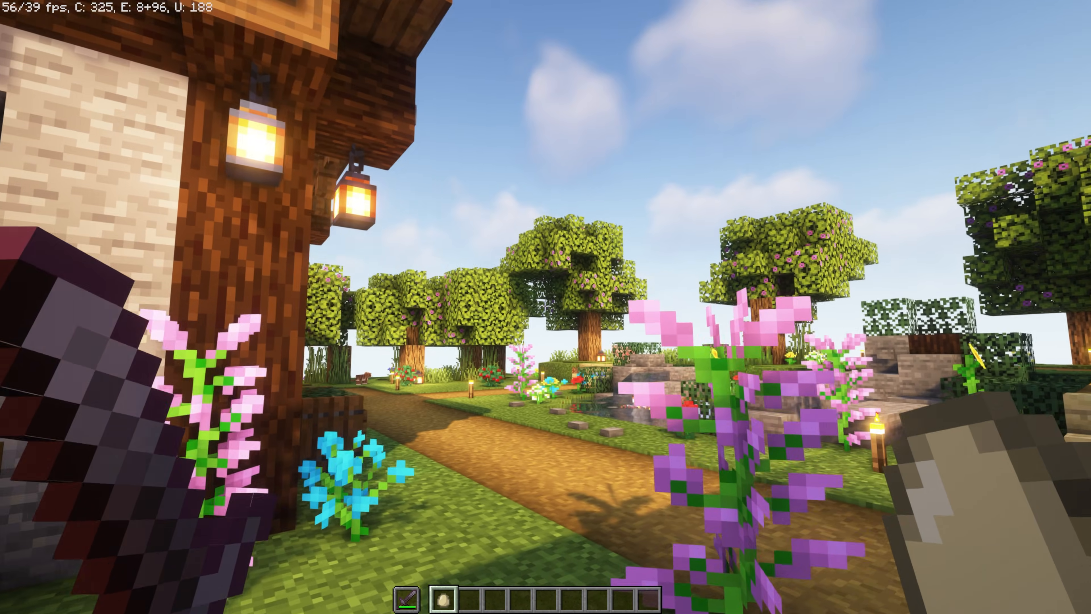
mouse_move(546, 306)
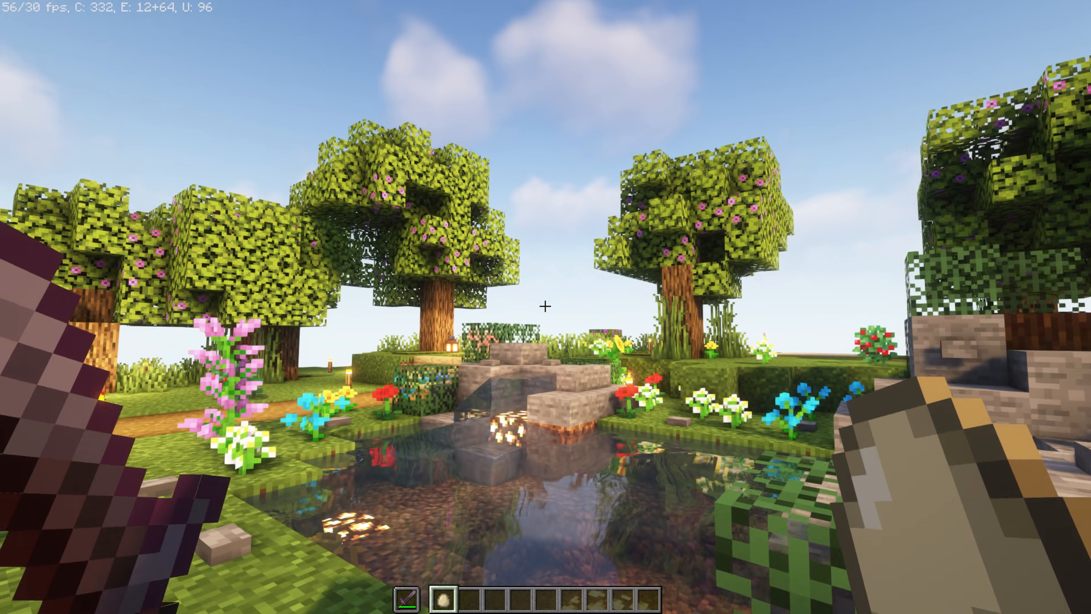
mouse_move(546, 307)
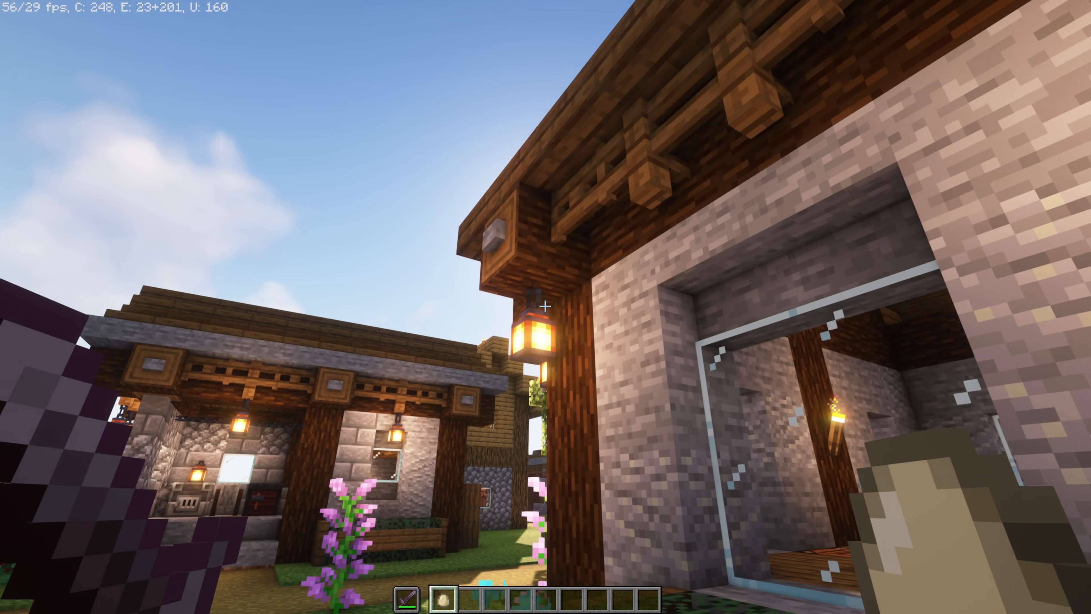
mouse_move(545, 304)
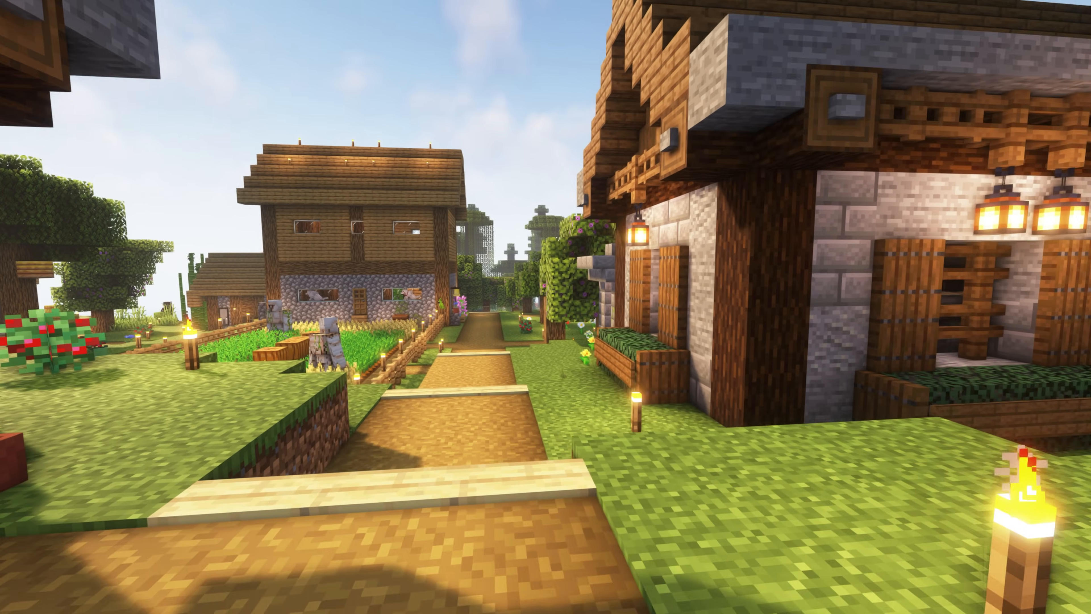
mouse_move(546, 307)
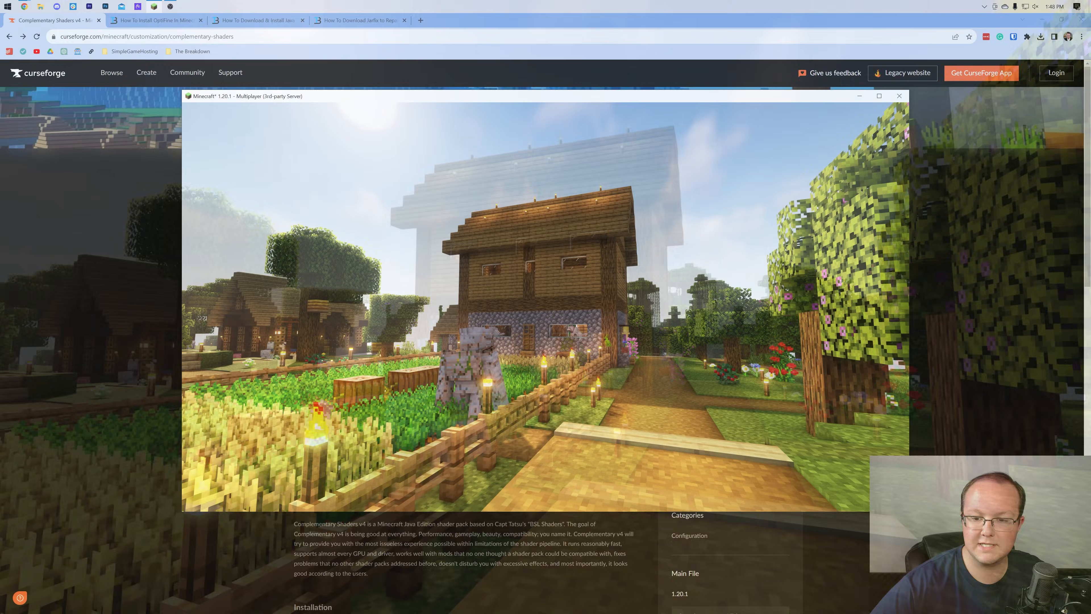
Review the installation notes, list the shader files and start downloading Complementary v4.7.2.
left_click(898, 96)
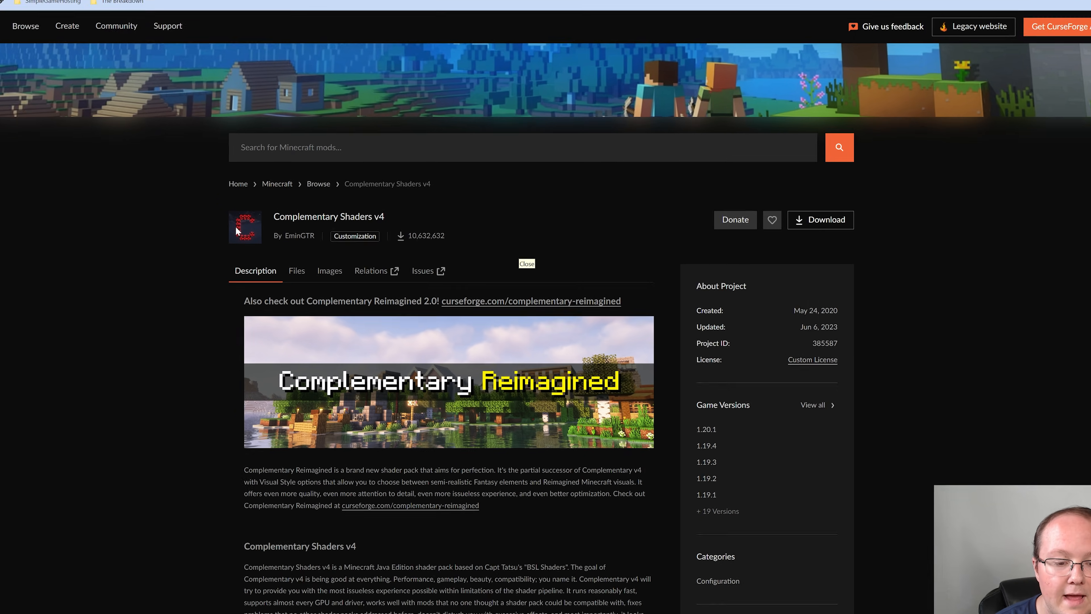
scroll("down", 3)
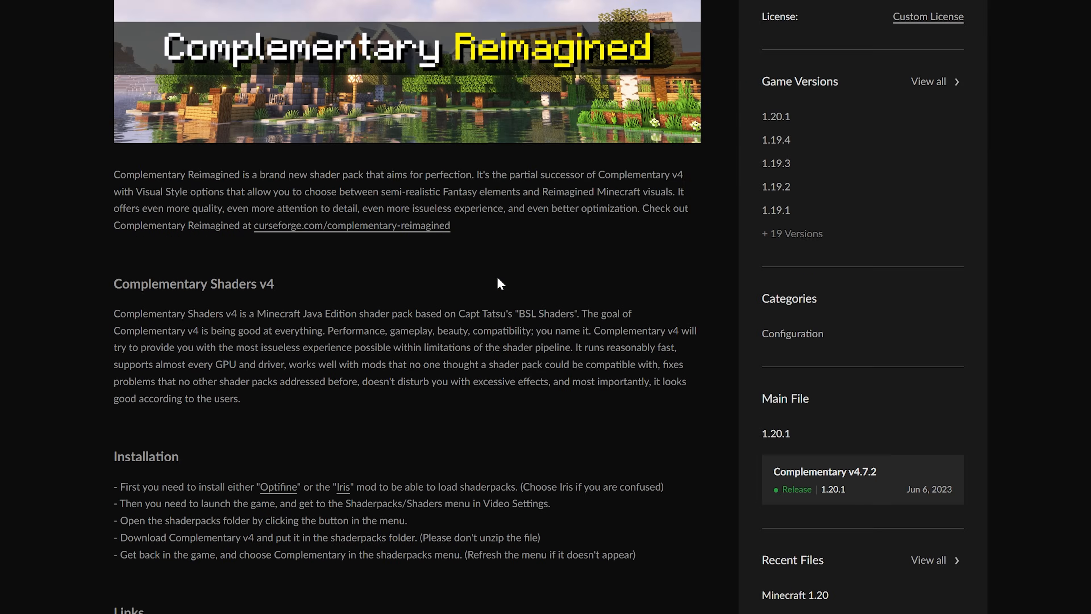
left_click(189, 254)
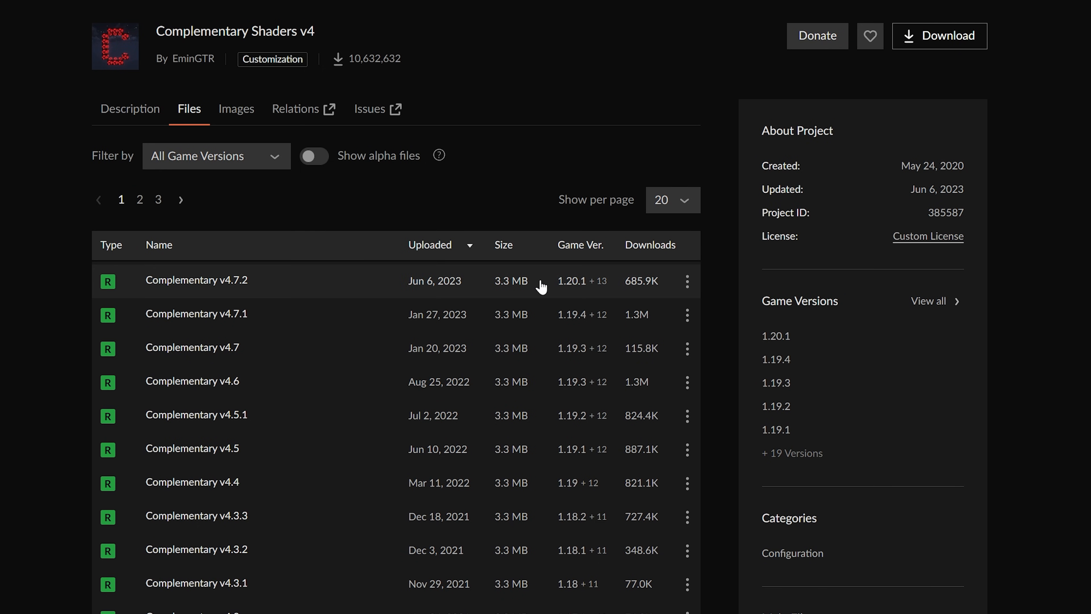
left_click(600, 280)
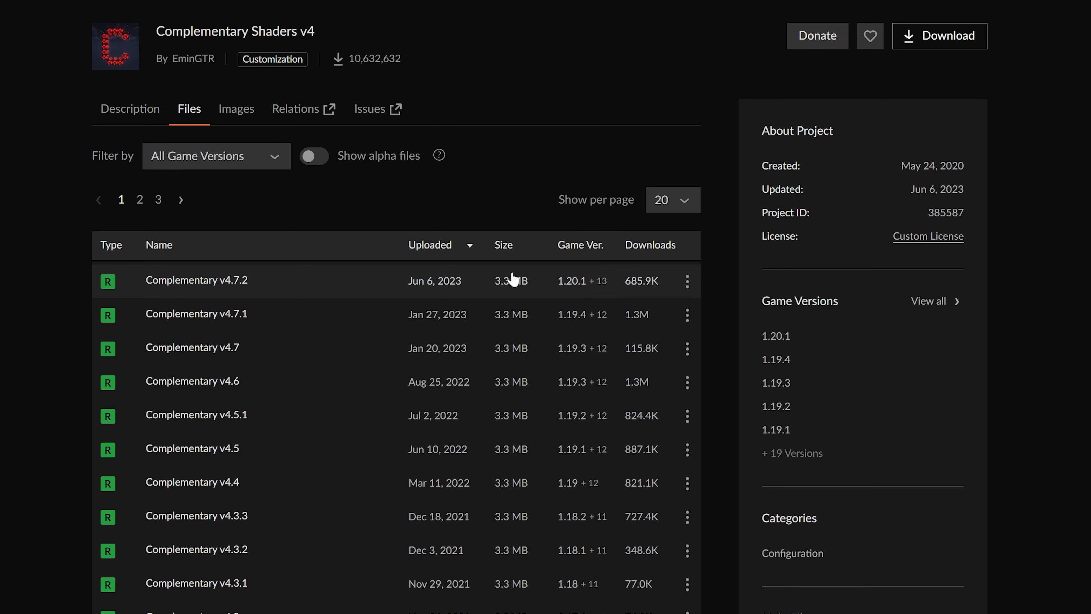
mouse_move(614, 285)
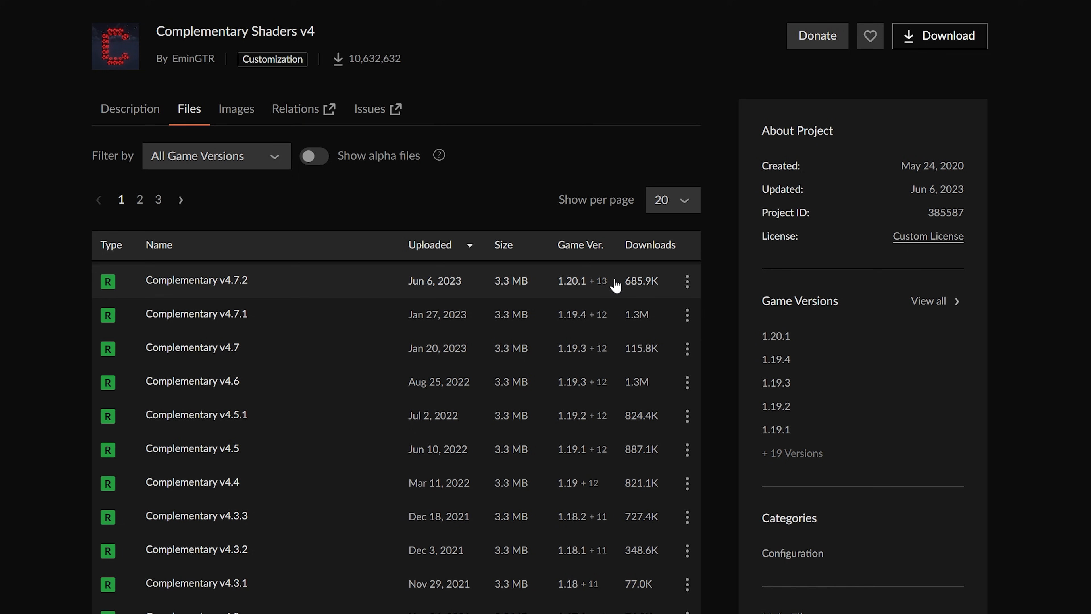
left_click(939, 35)
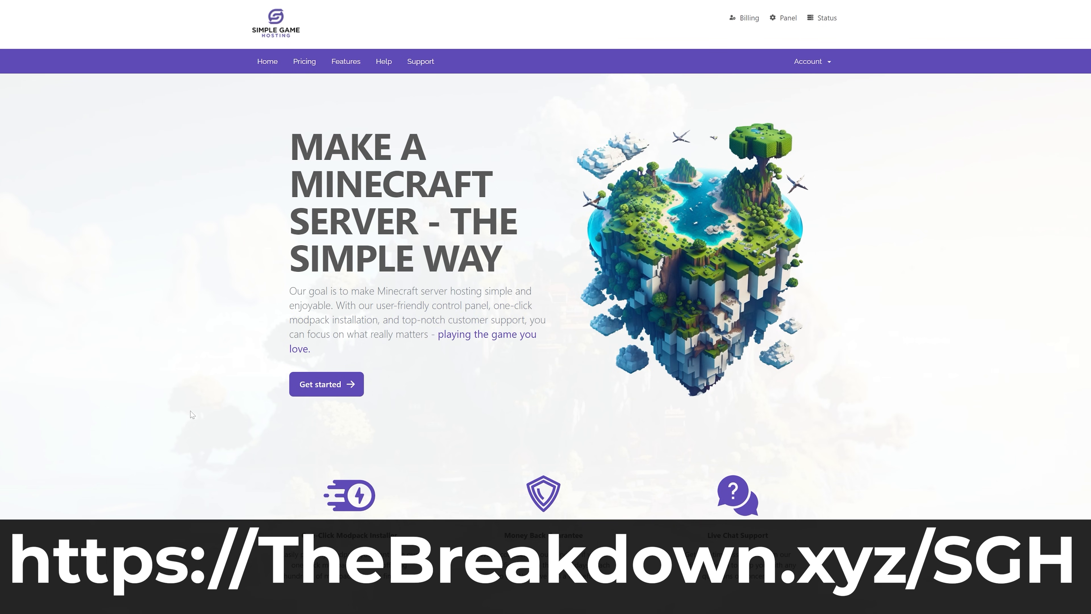
Start and cancel a DawnCraft modpack install, then view the modpack RAM help article.
scroll("down", 3)
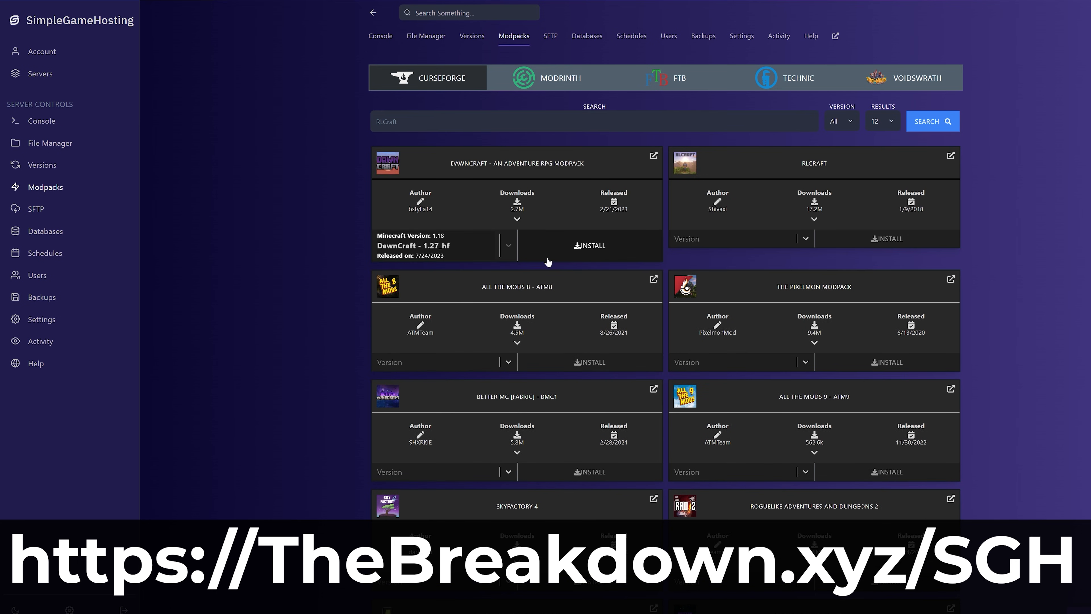
left_click(589, 245)
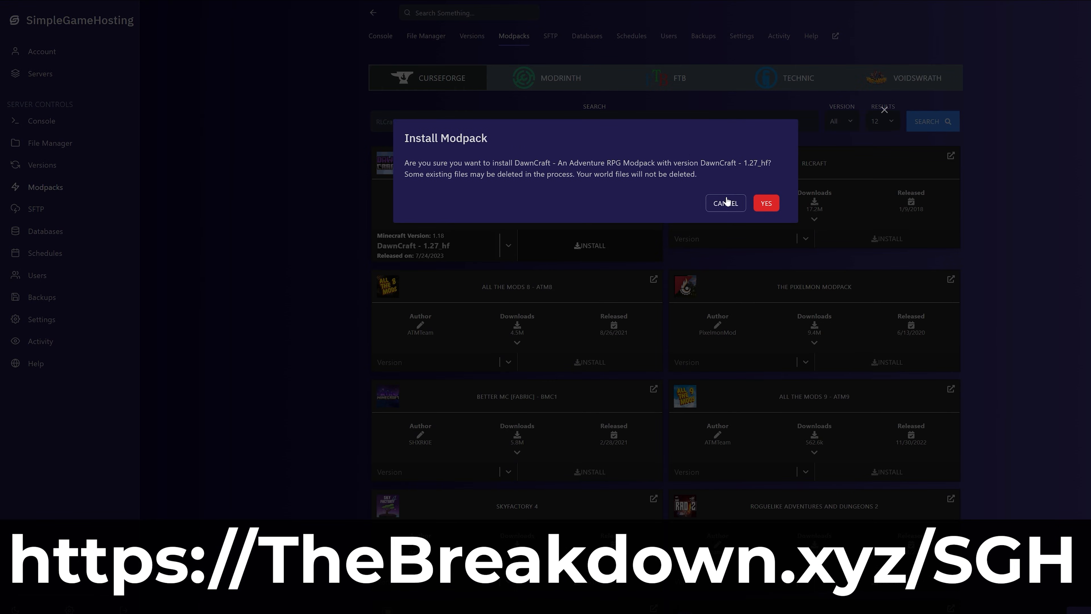
left_click(725, 202)
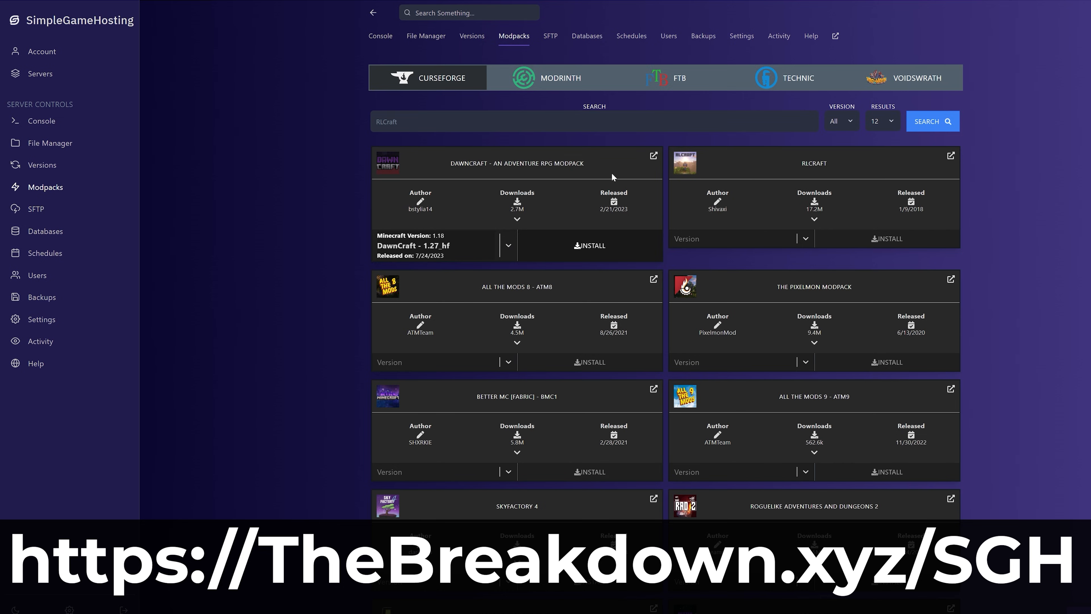
left_click(809, 36)
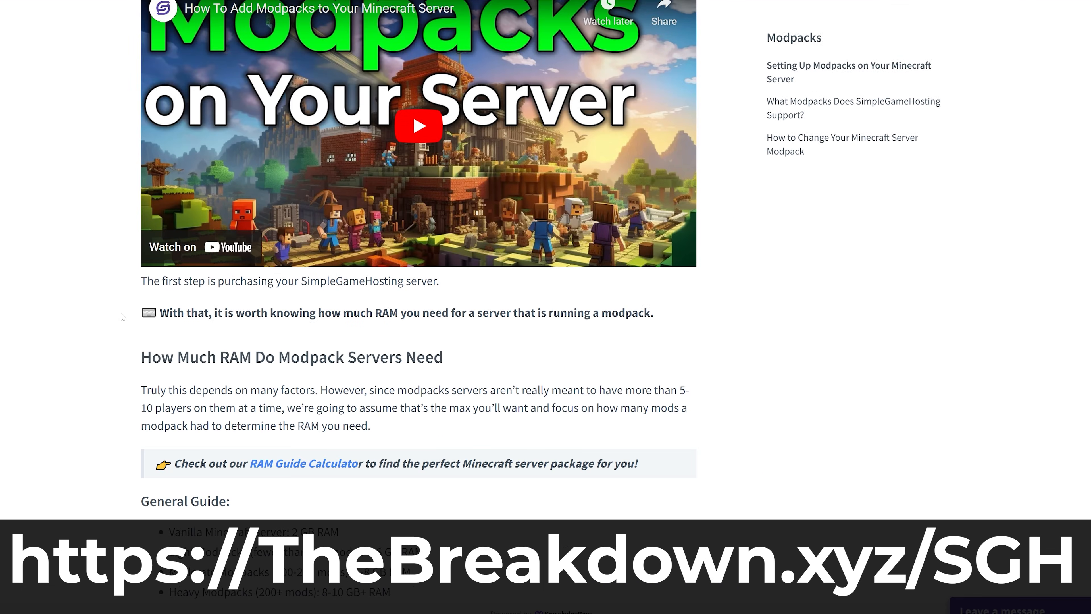
scroll("down", 3)
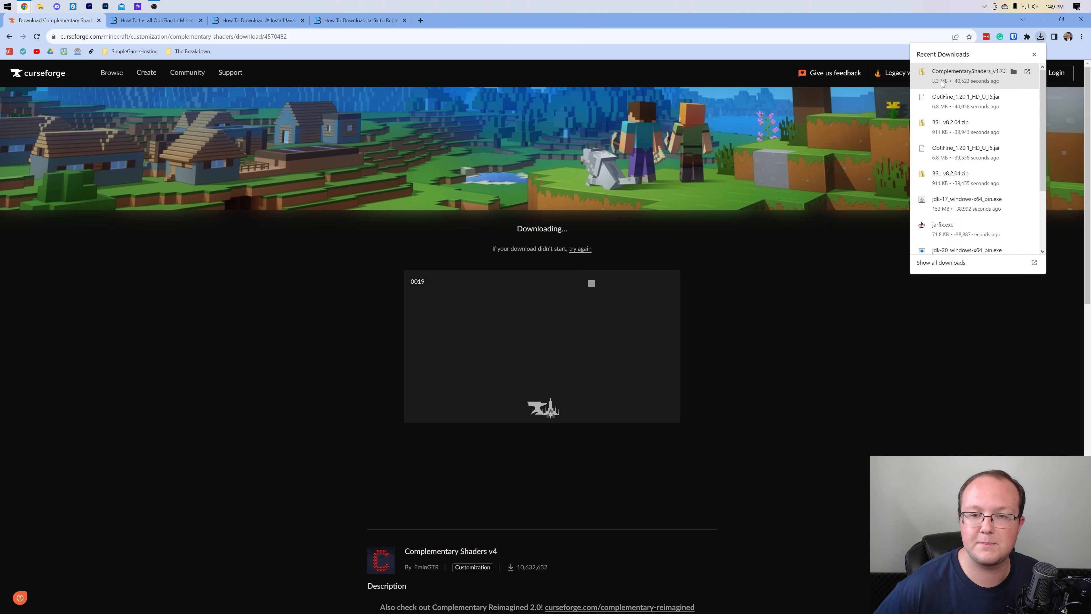
Check Chrome's Downloads panel for the ComplementaryShaders zip.
left_click(153, 19)
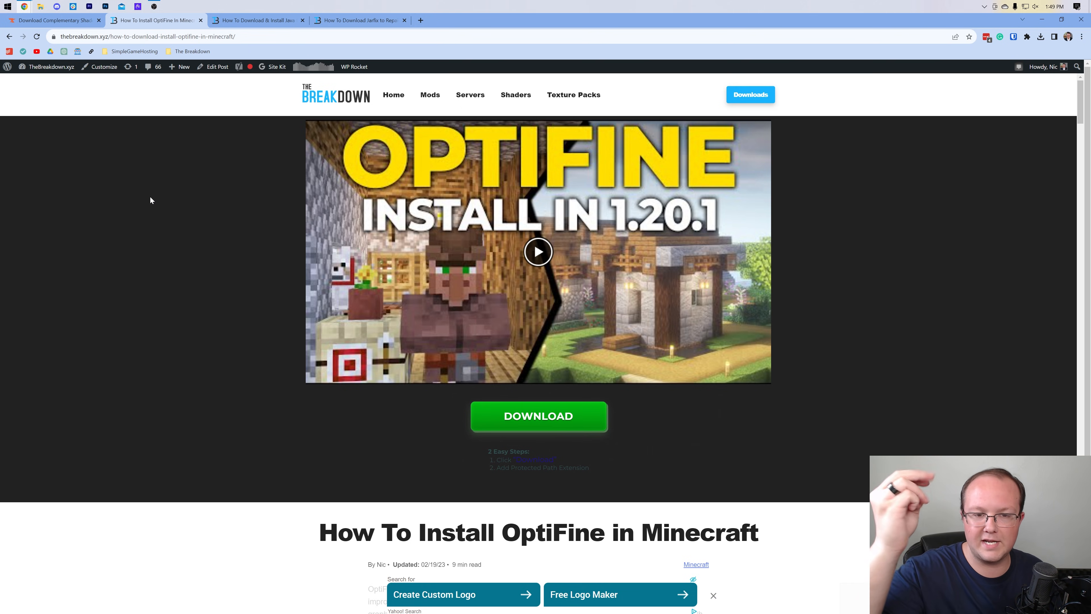
mouse_move(340, 154)
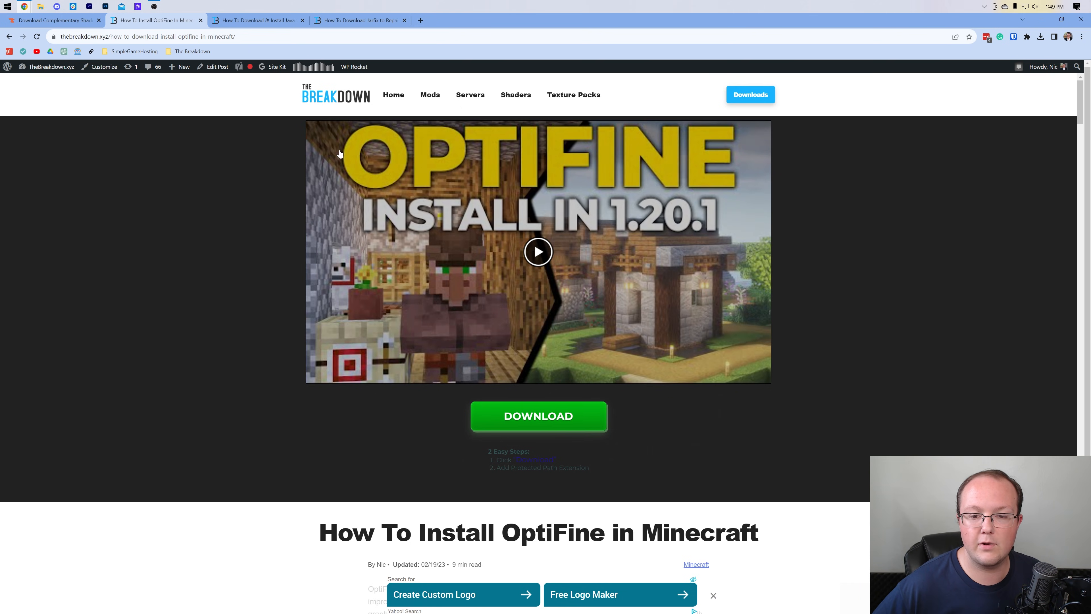
scroll("down", 3)
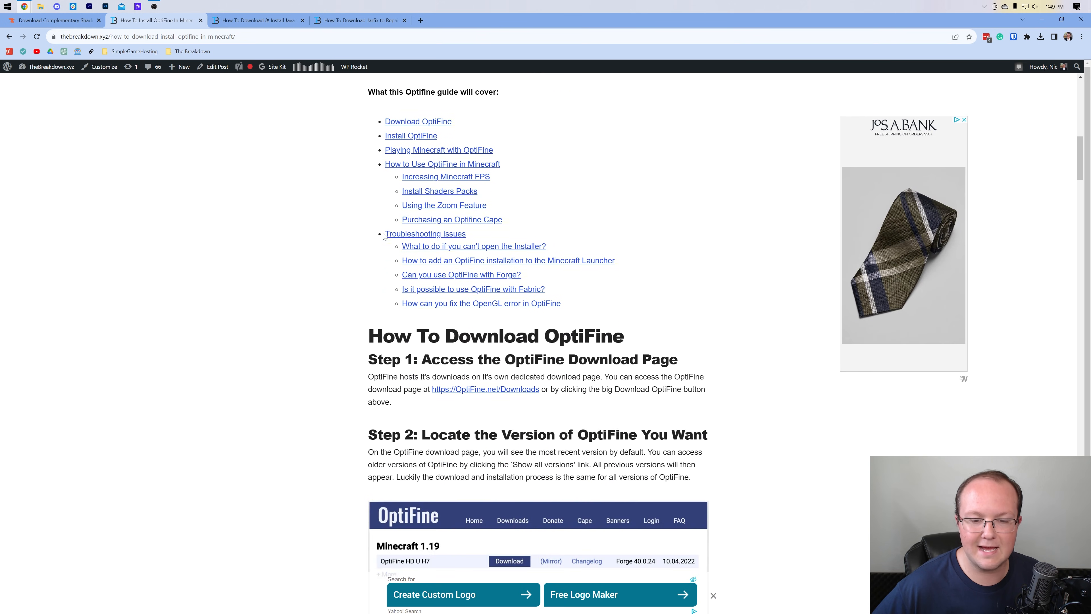
scroll("up", 3)
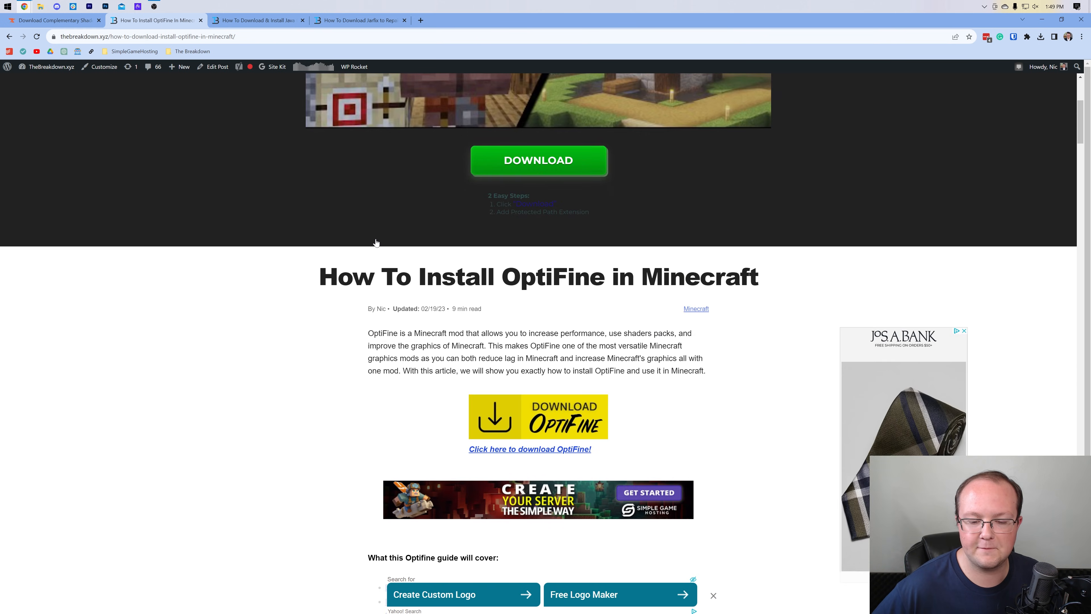
scroll("down", 3)
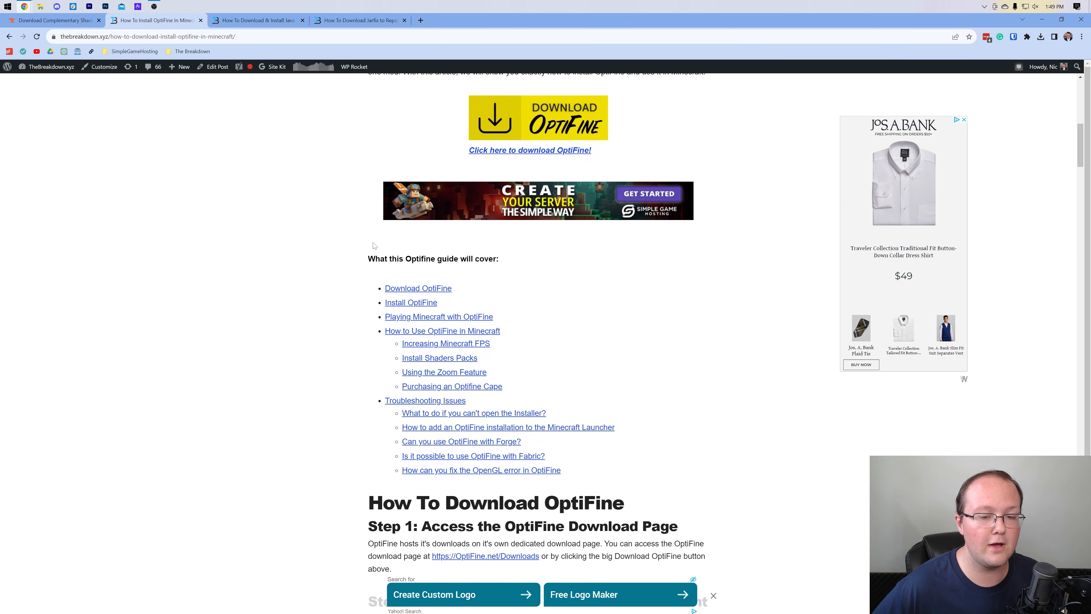
scroll("down", 3)
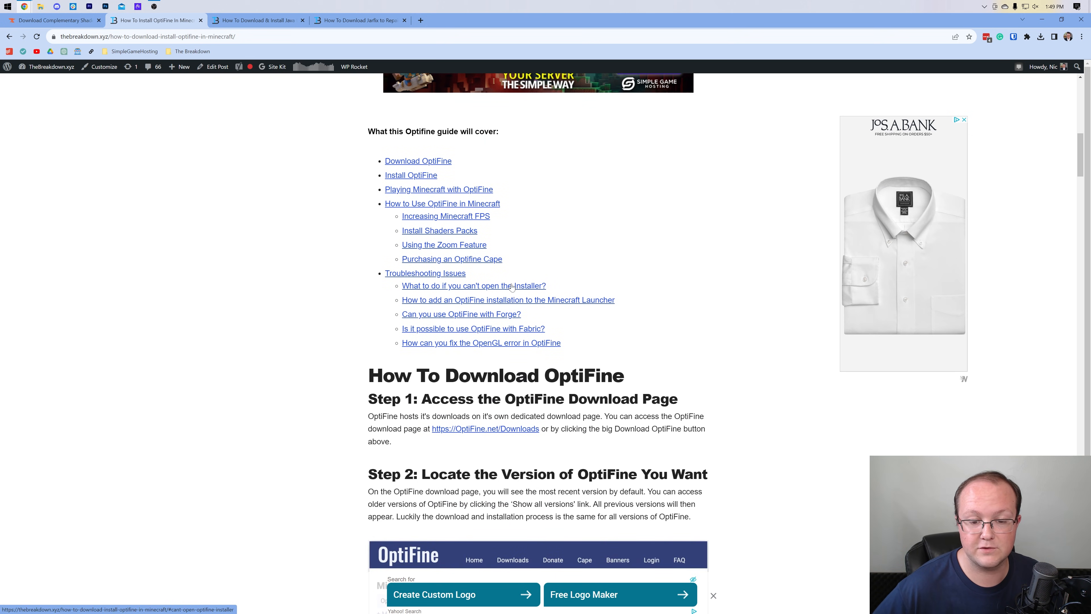
mouse_move(552, 353)
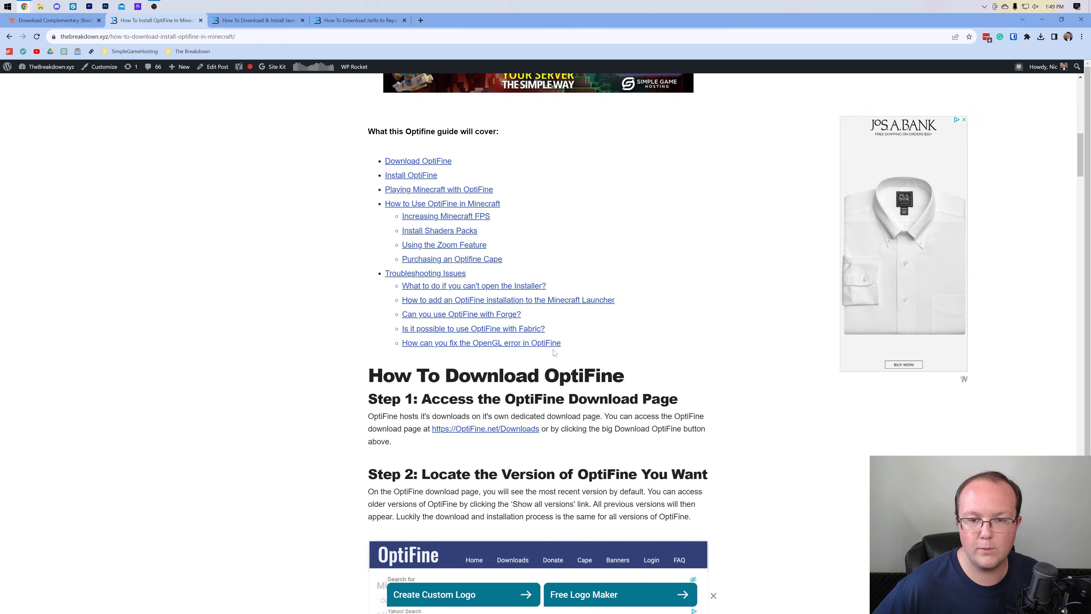
scroll("up", 3)
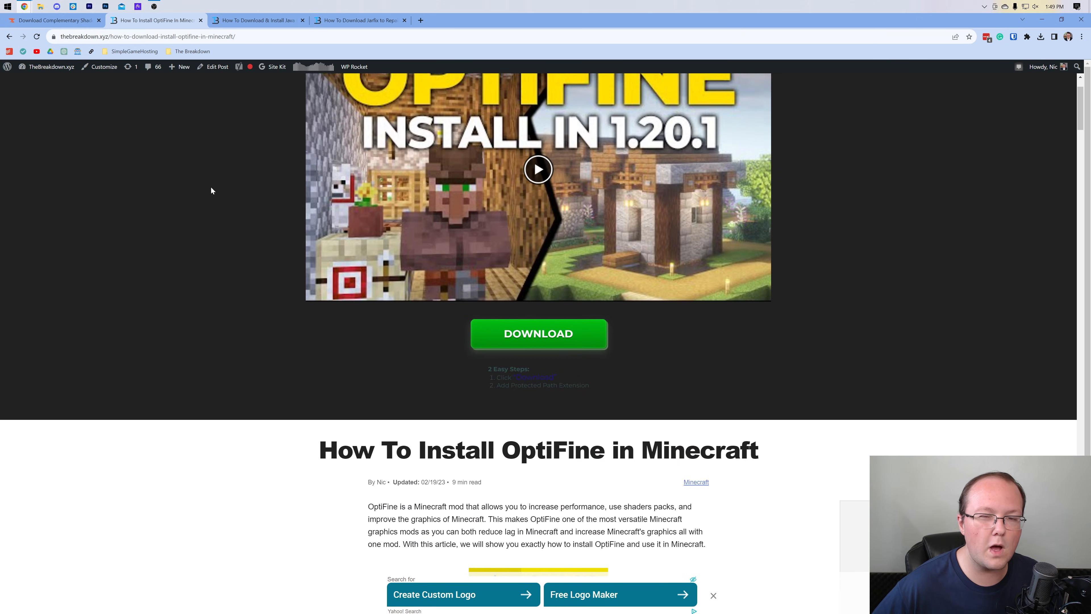
scroll("up", 3)
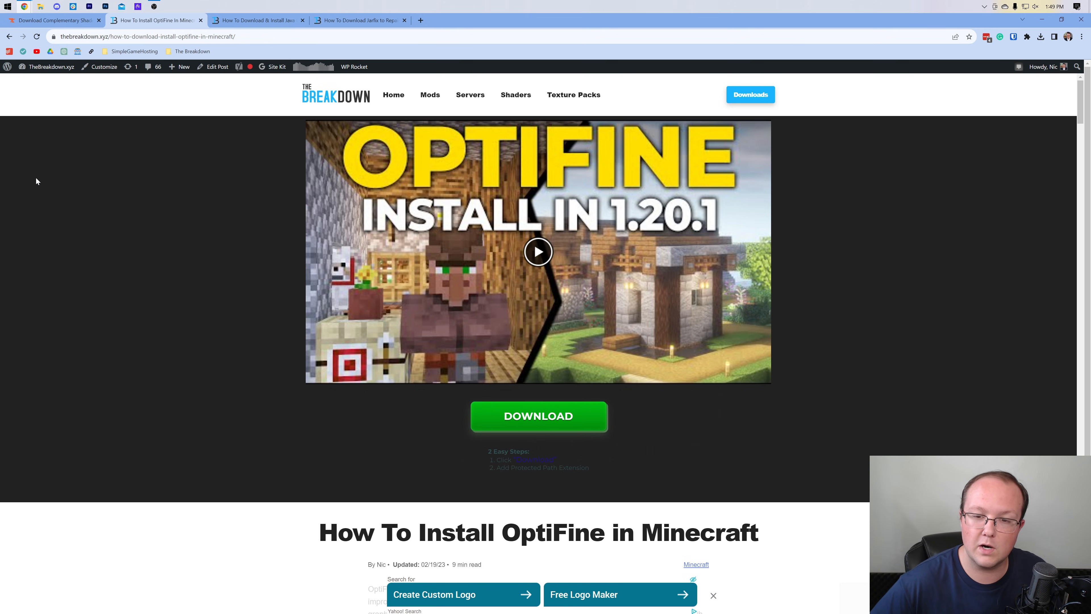
scroll("down", 3)
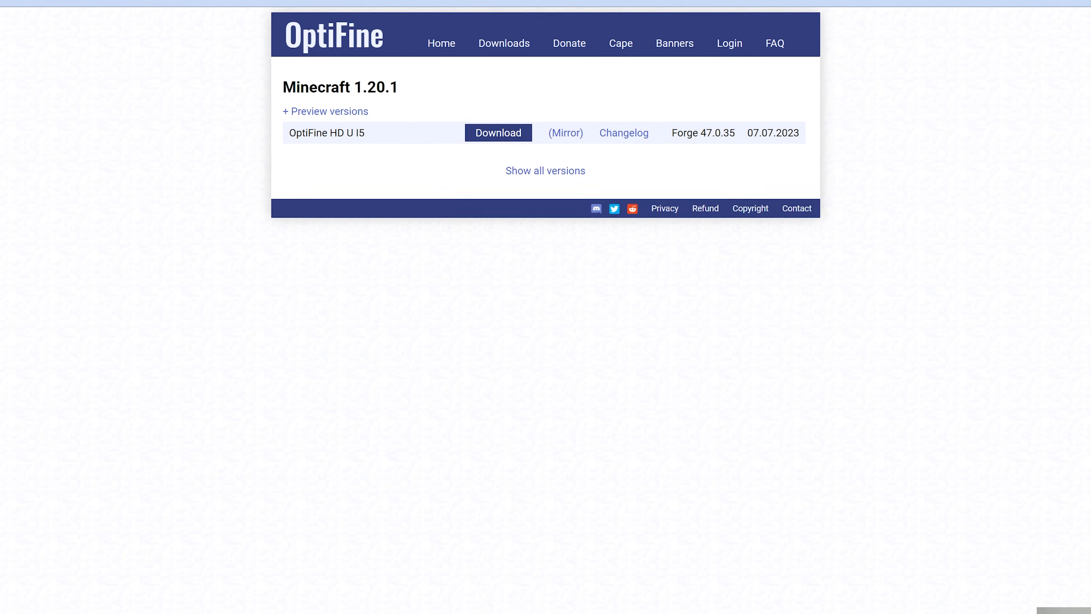
Locate Minecraft 1.20.1 in the version list and download OptiFine 1.20.1 HD U I5 via its mirror.
scroll("down", 3)
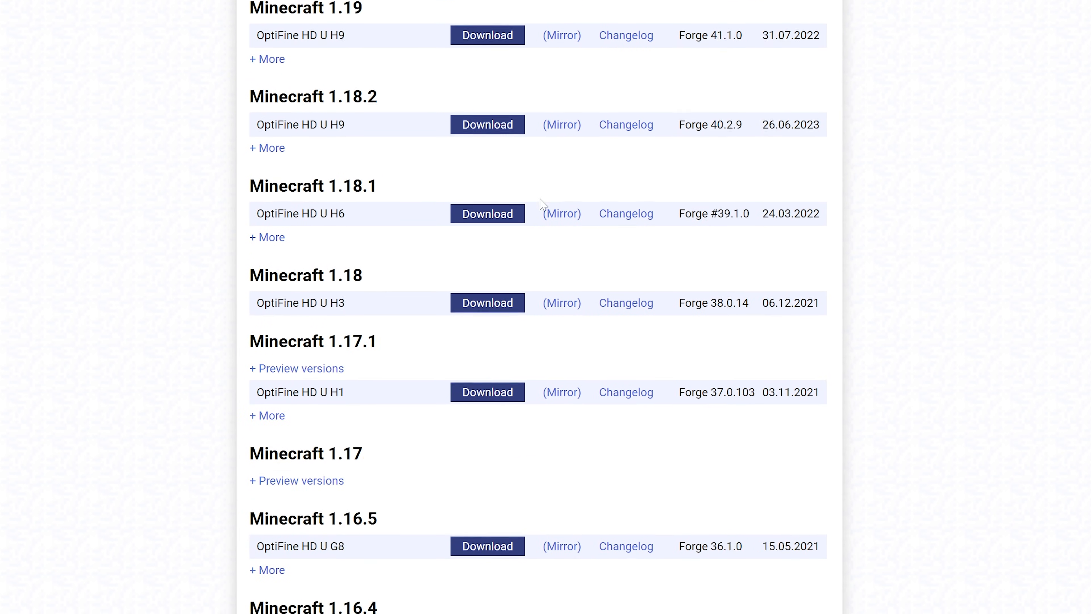
scroll("down", 3)
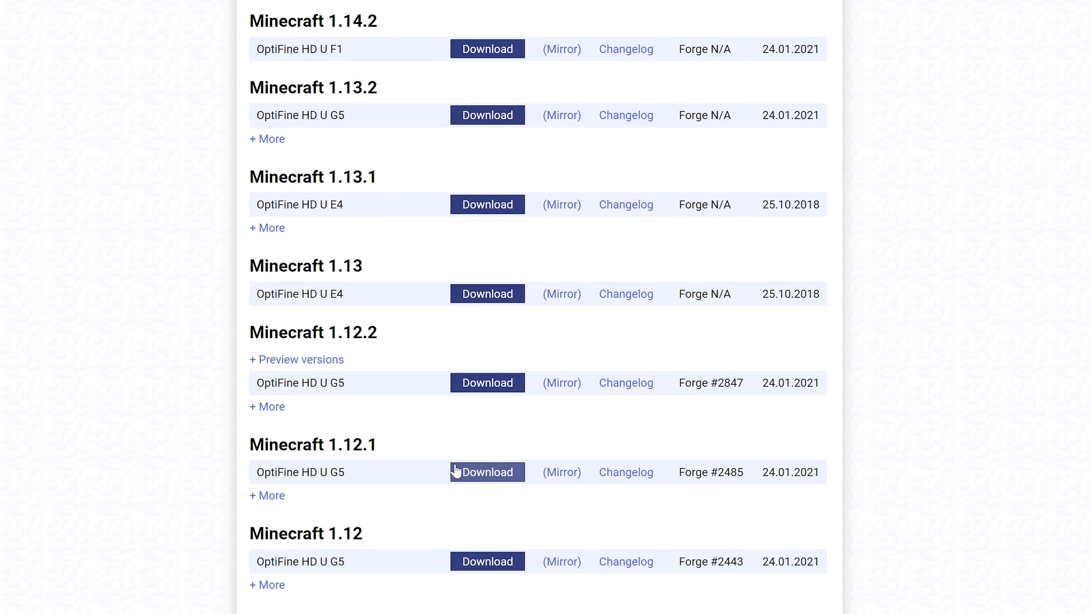
scroll("up", 3)
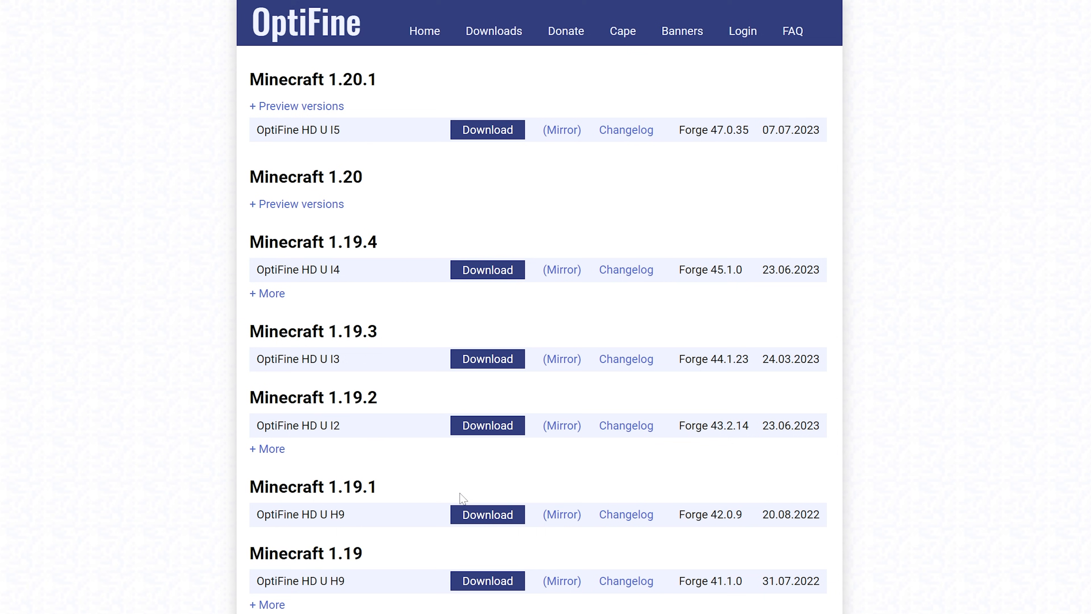
scroll("down", 3)
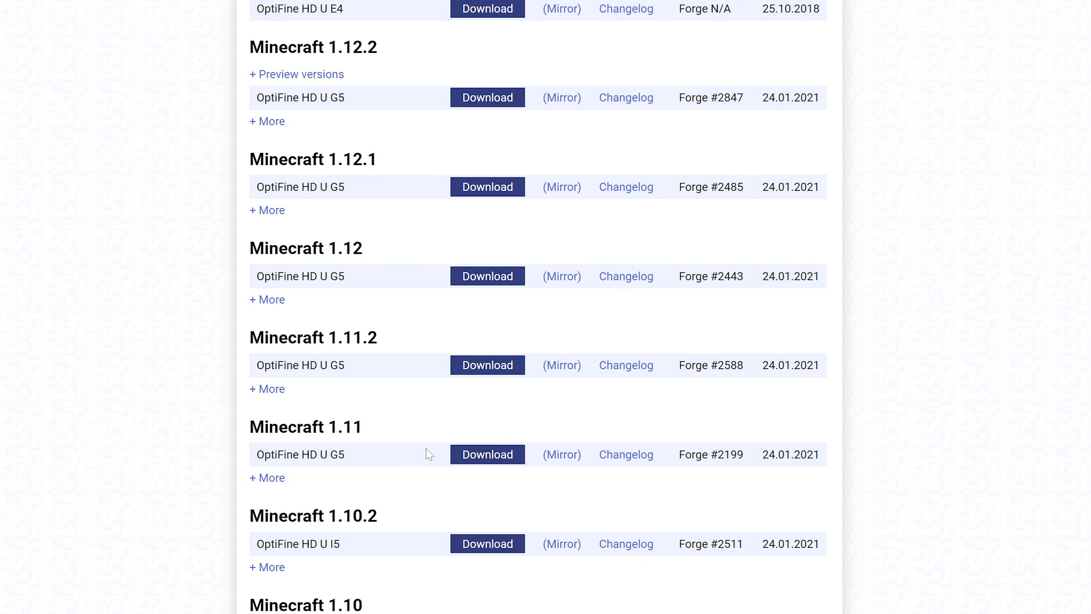
scroll("up", 3)
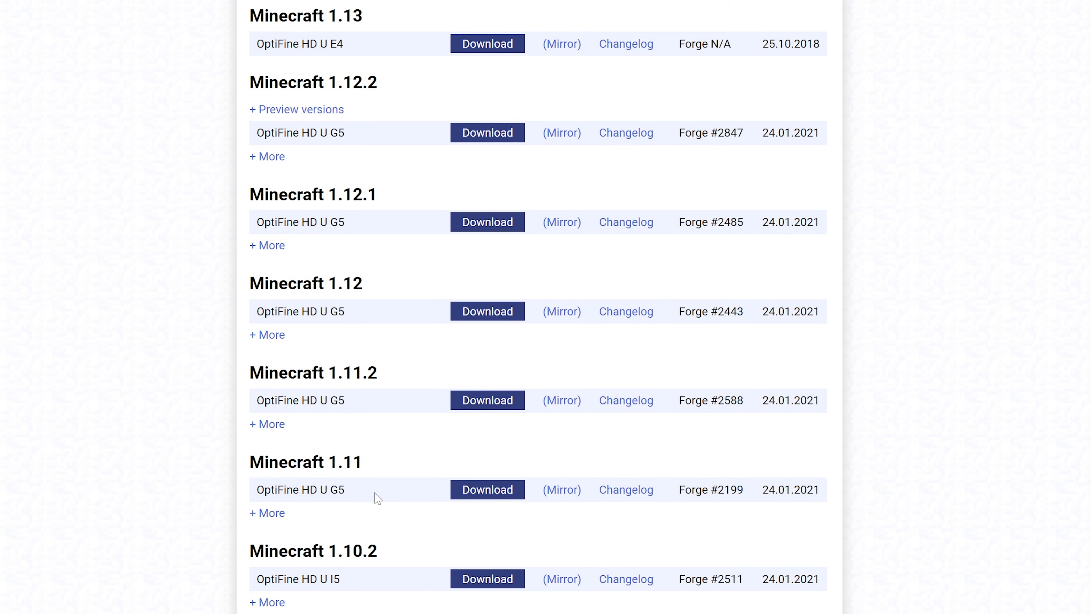
scroll("up", 3)
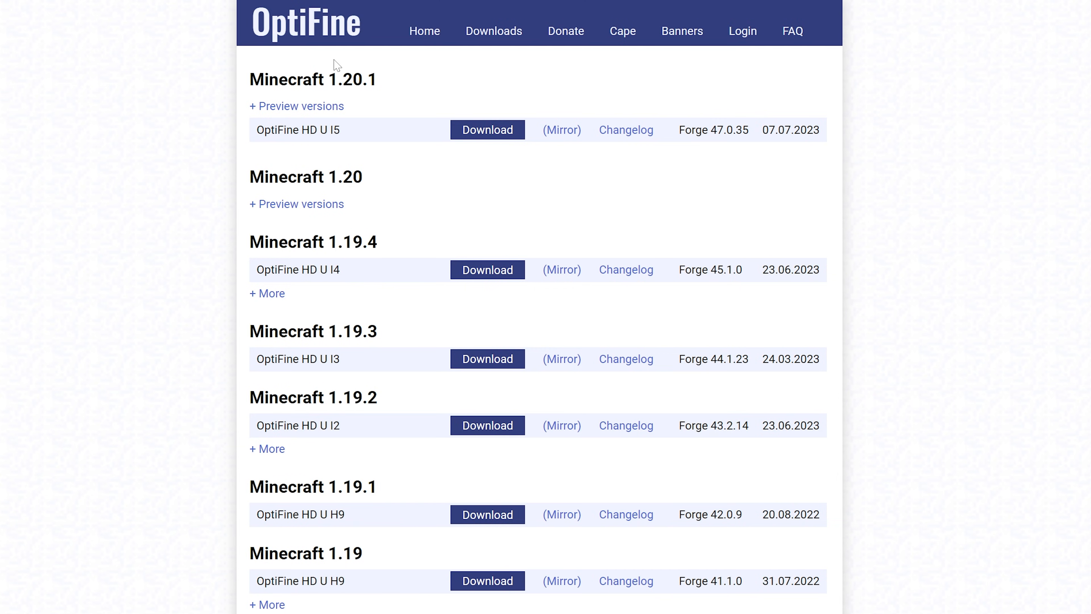
mouse_move(570, 139)
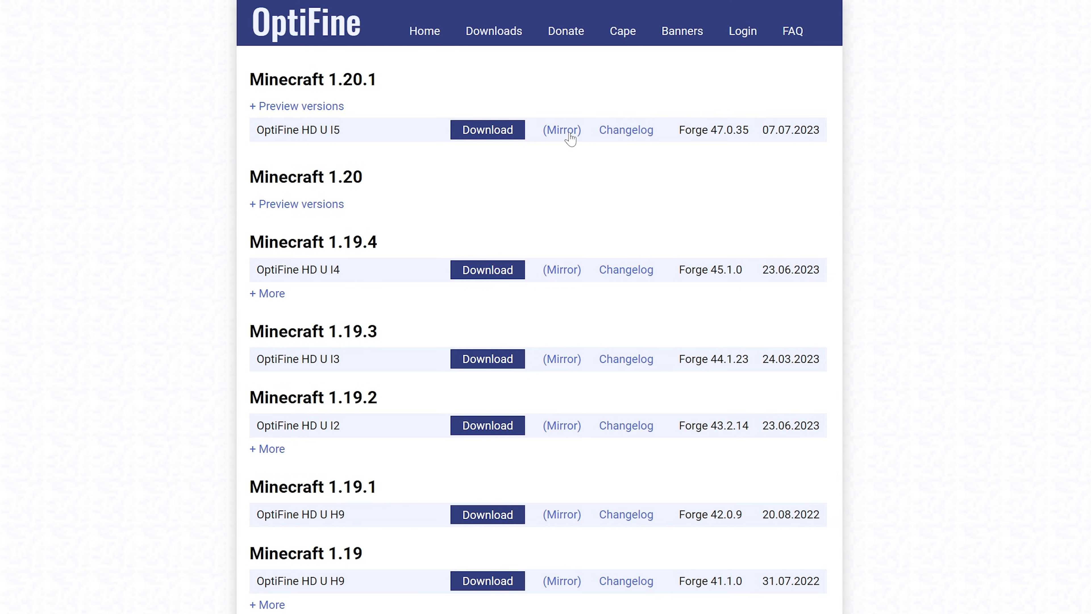
left_click(487, 130)
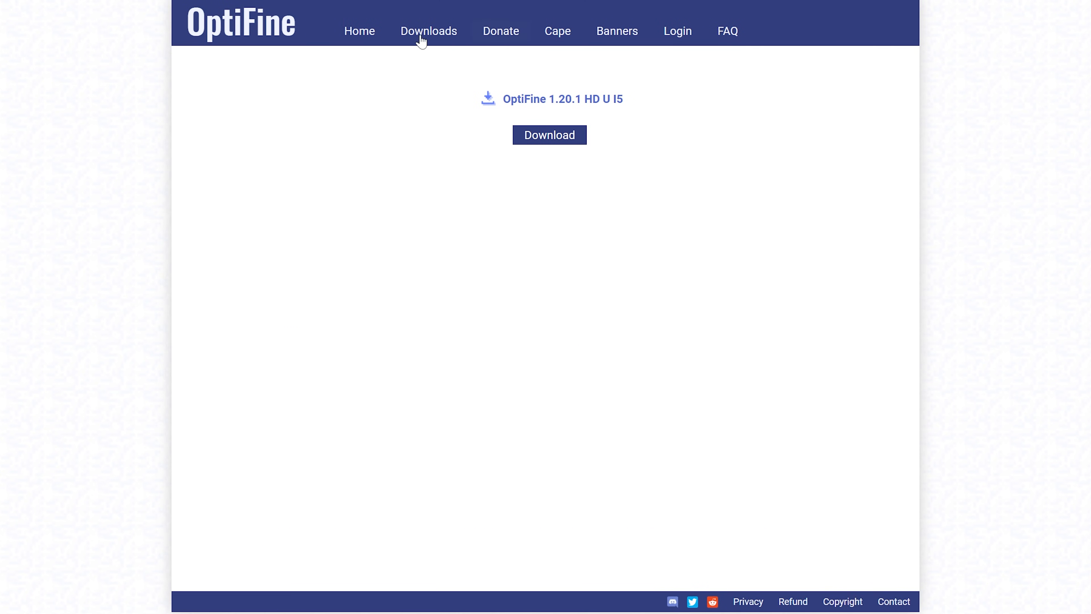
mouse_move(549, 135)
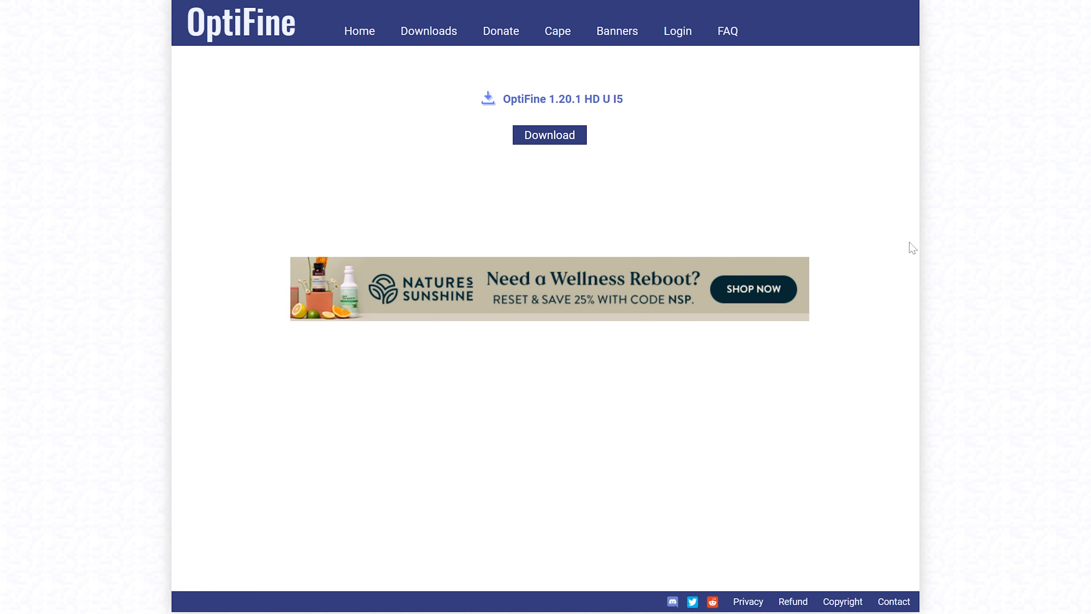
mouse_move(1017, 195)
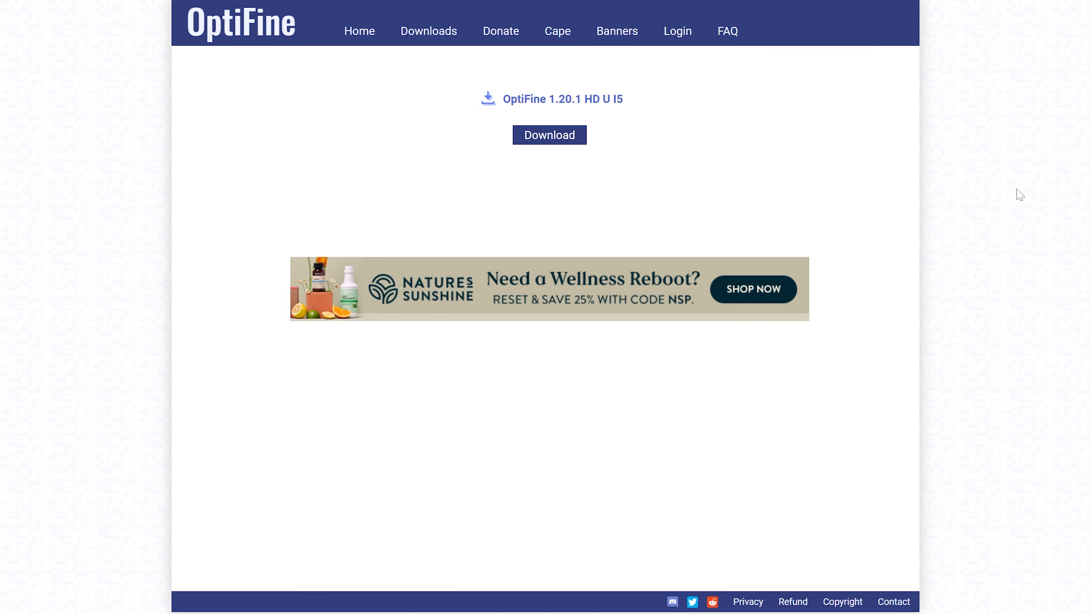
left_click(1034, 11)
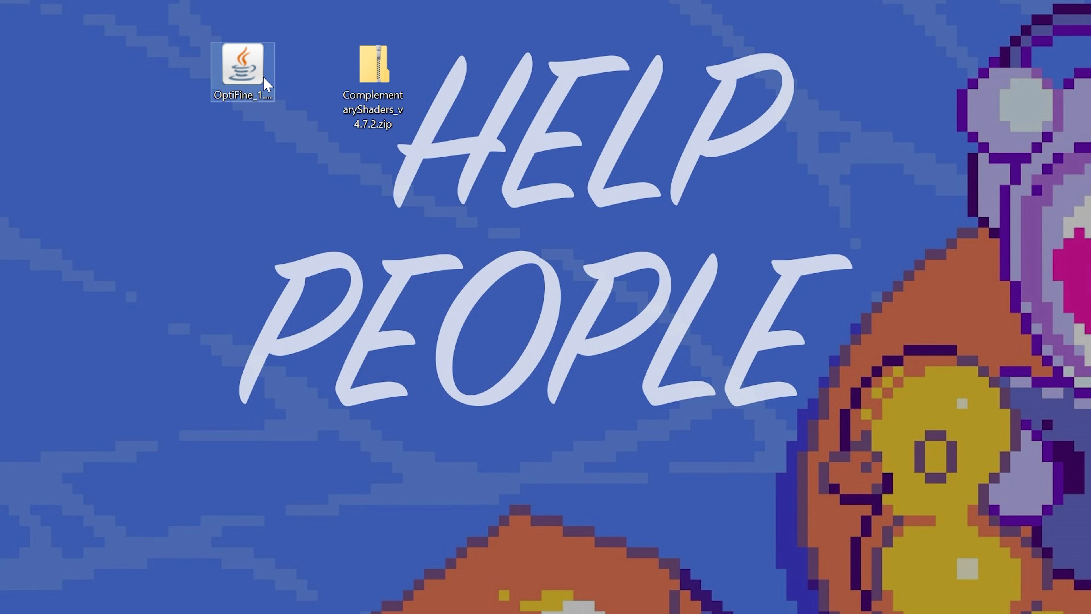
Bring up 'Open with' for the OptiFine jar to confirm Java Platform SE binary is offered.
right_click(242, 69)
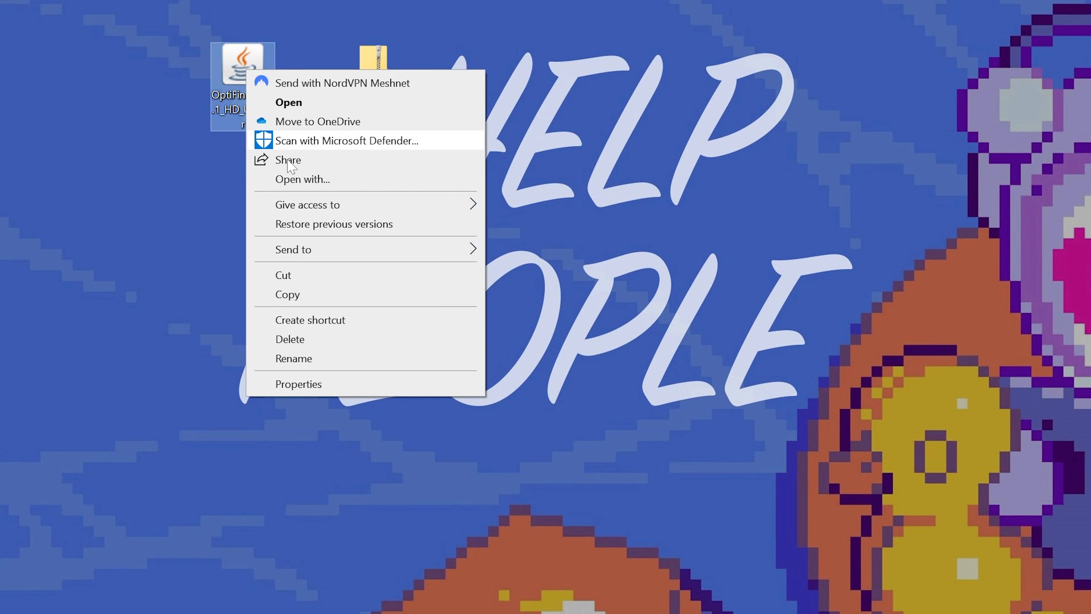
left_click(303, 179)
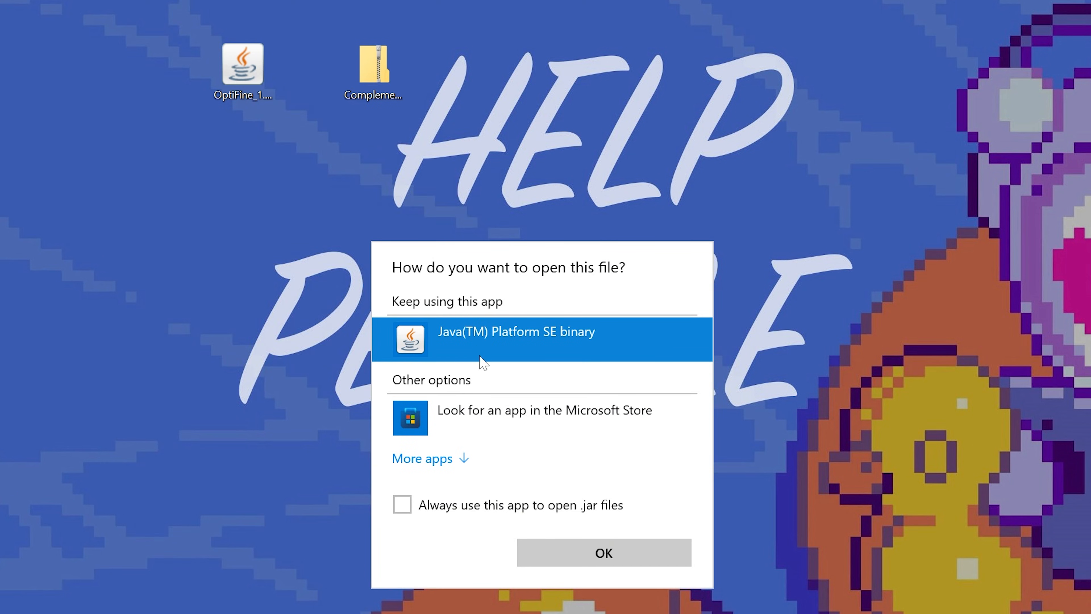
mouse_move(489, 348)
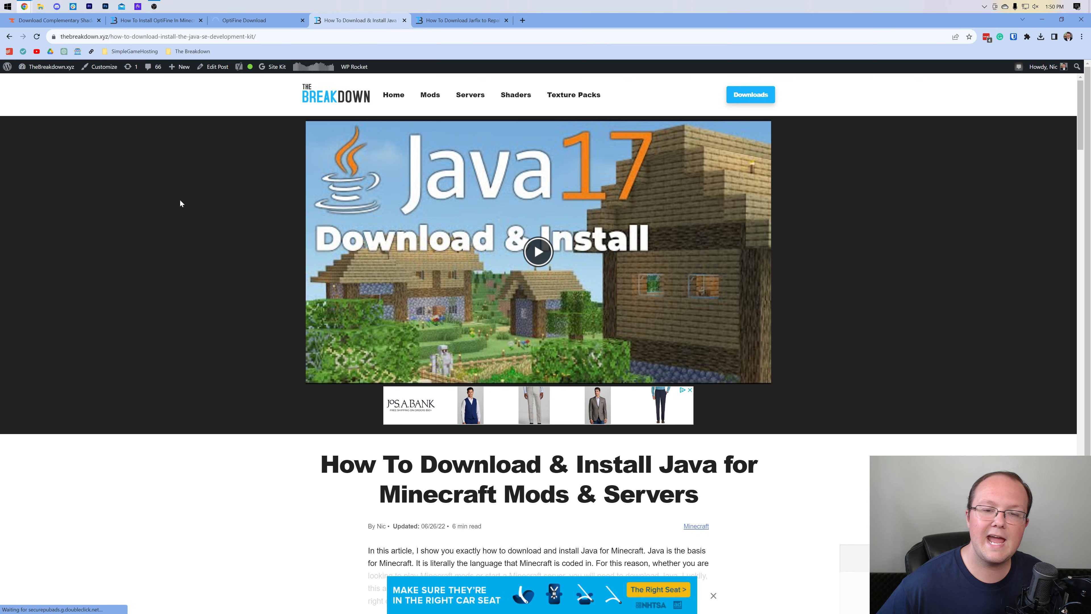
mouse_move(313, 202)
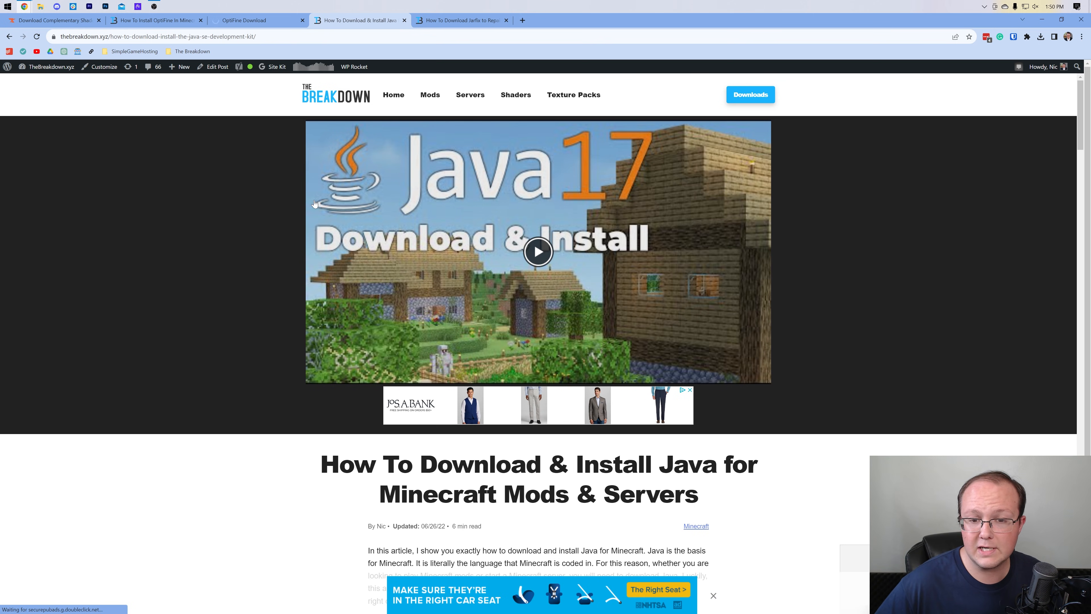
Skim the Java install guide and the Jarfix repair guide, then return to the desktop.
scroll("down", 3)
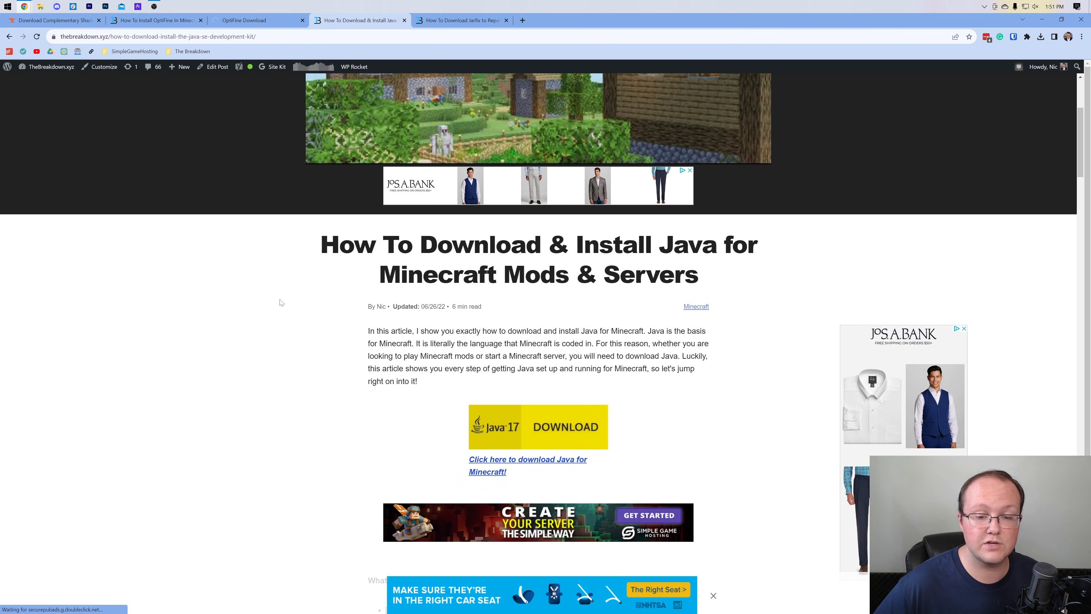
scroll("down", 3)
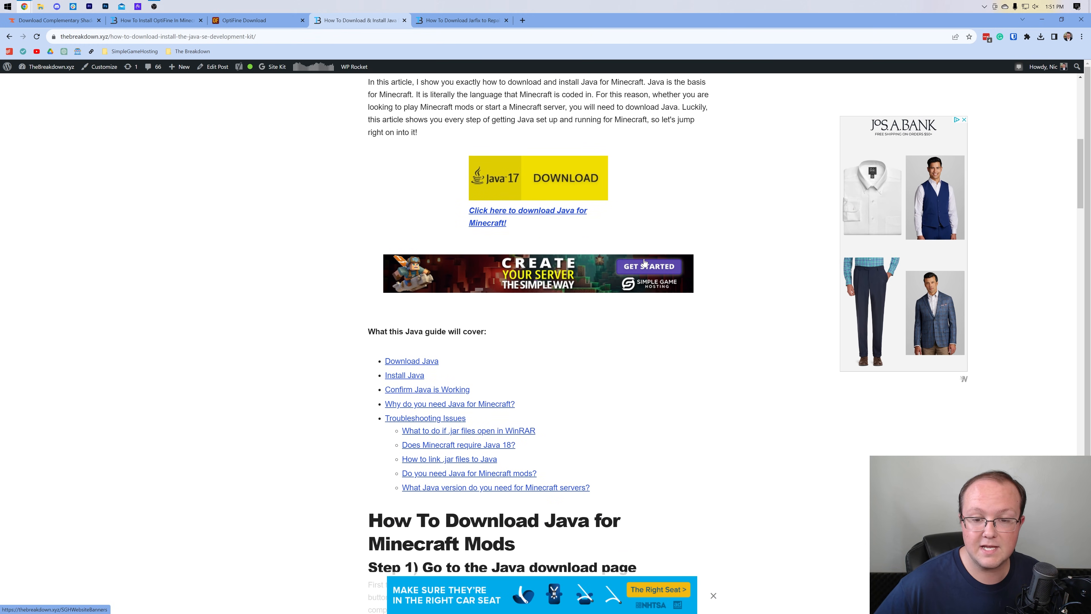
scroll("down", 3)
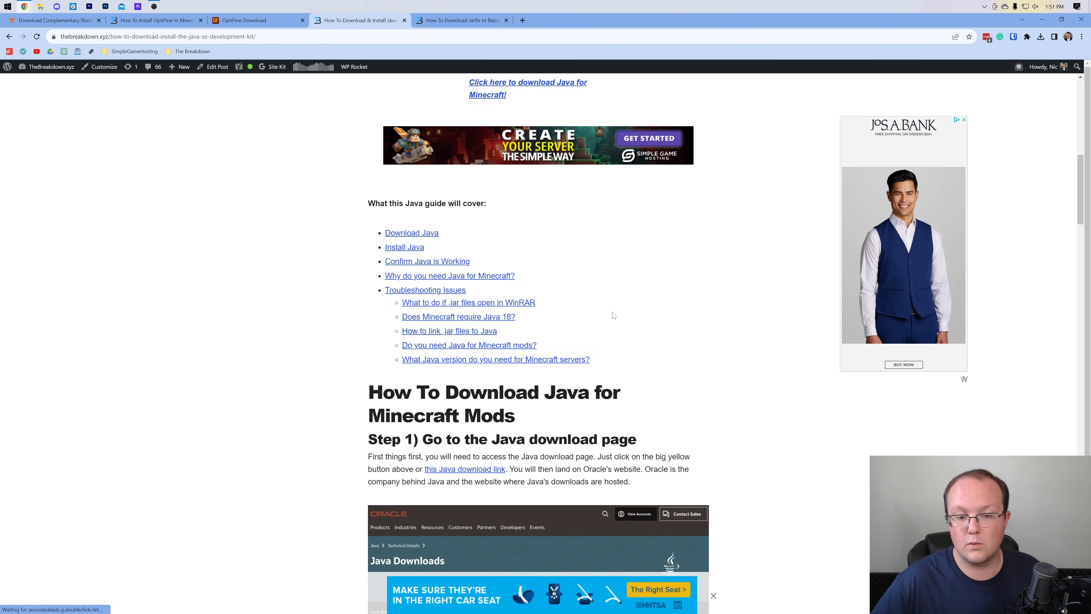
scroll("up", 3)
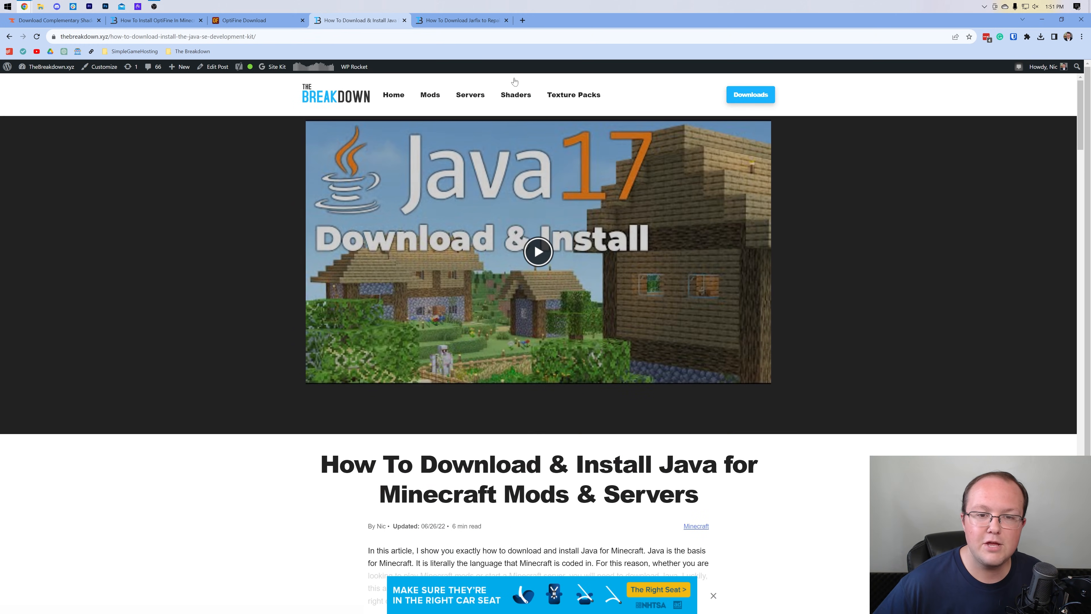
left_click(459, 19)
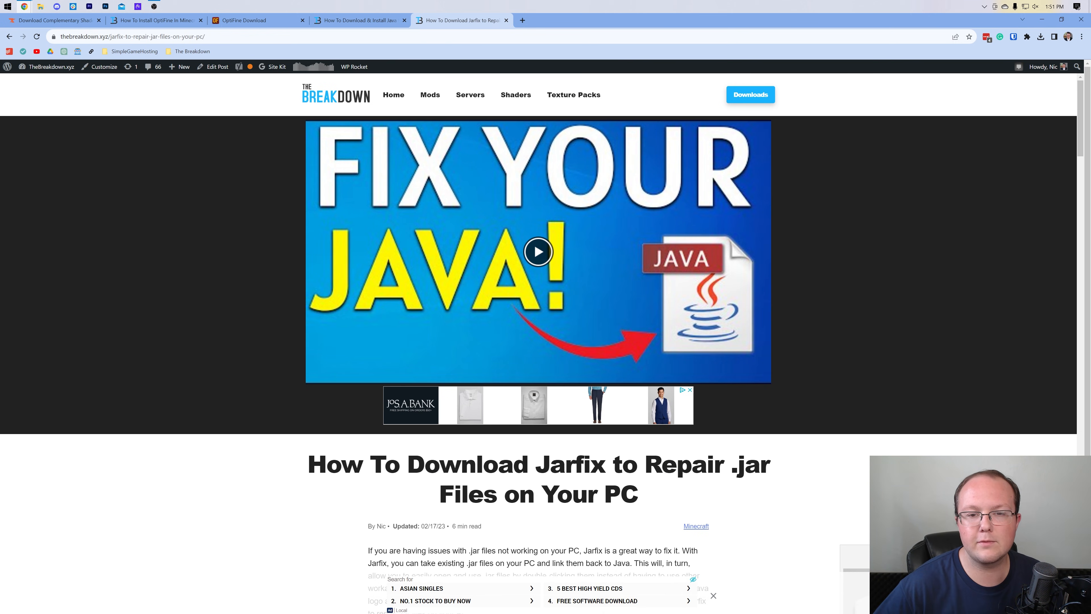
left_click(359, 19)
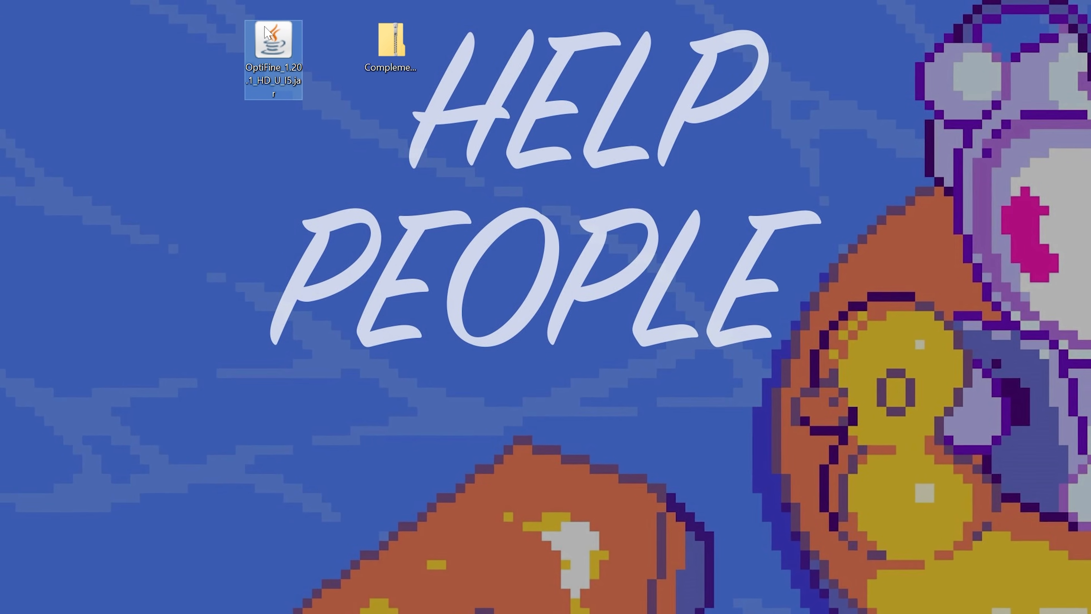
Run the OptiFine_1.20.1_HD_U_I5.jar installer from the desktop.
right_click(272, 42)
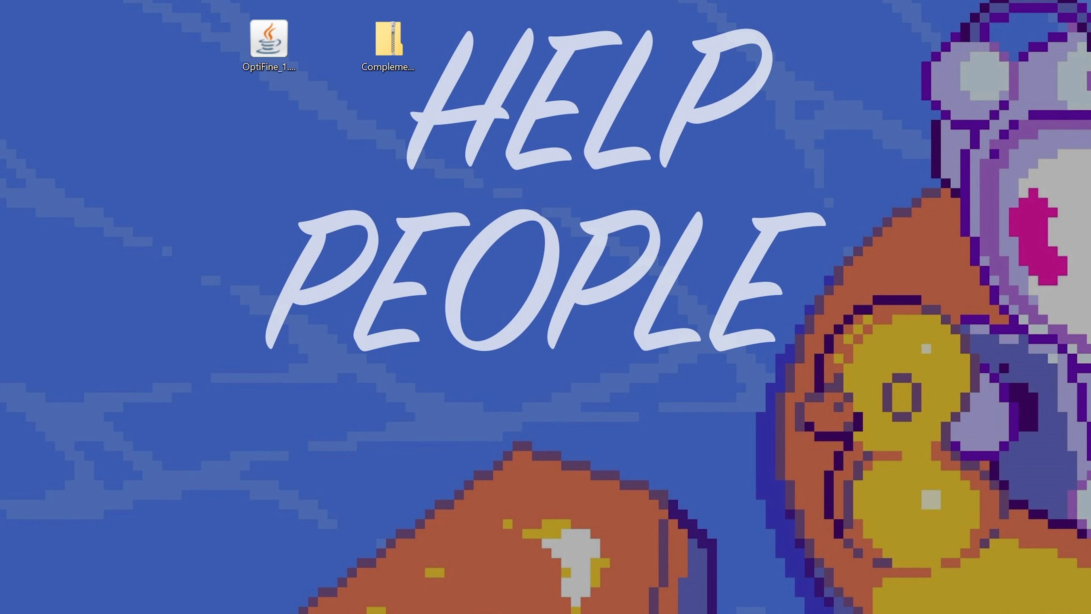
double_click(270, 46)
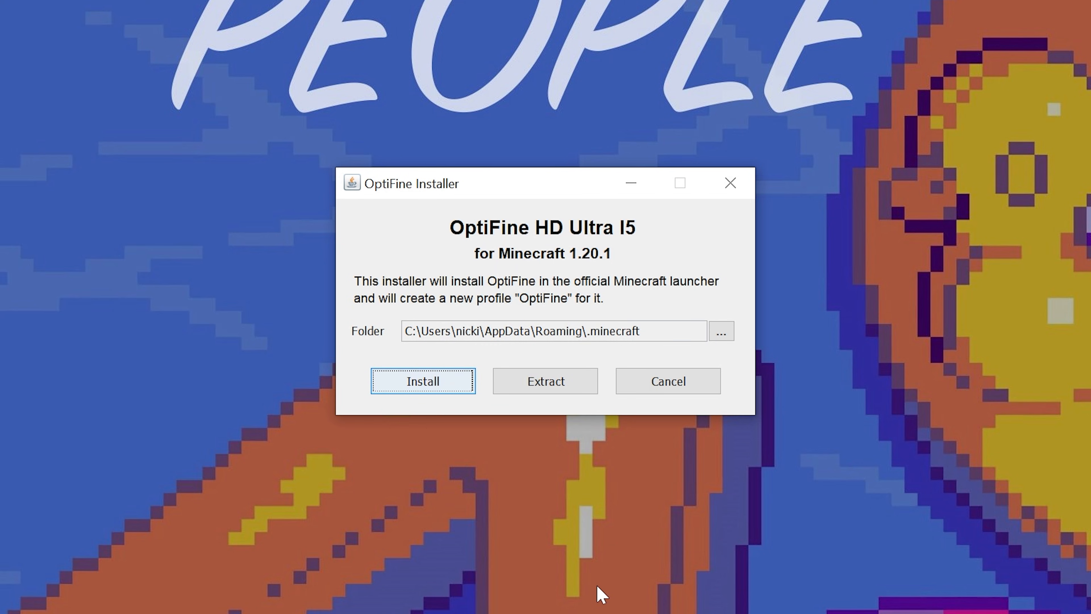
mouse_move(585, 561)
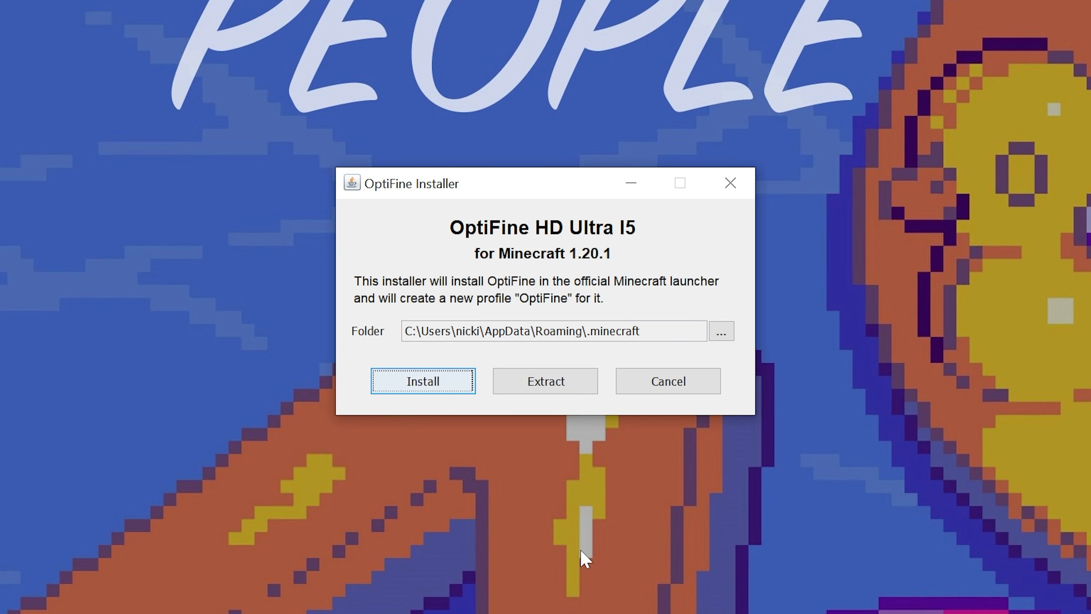
mouse_move(570, 276)
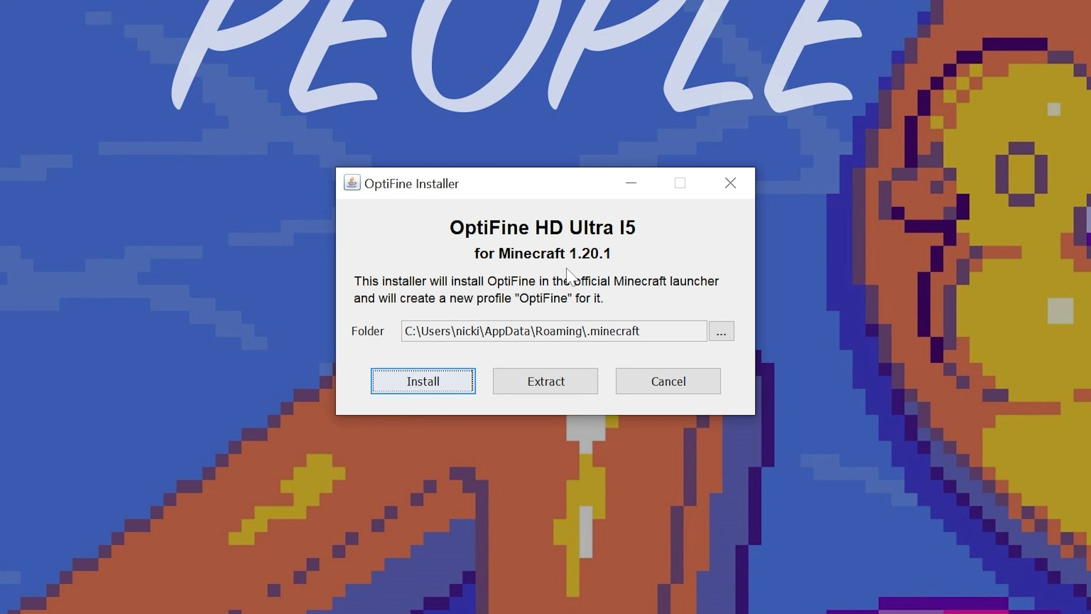
mouse_move(597, 272)
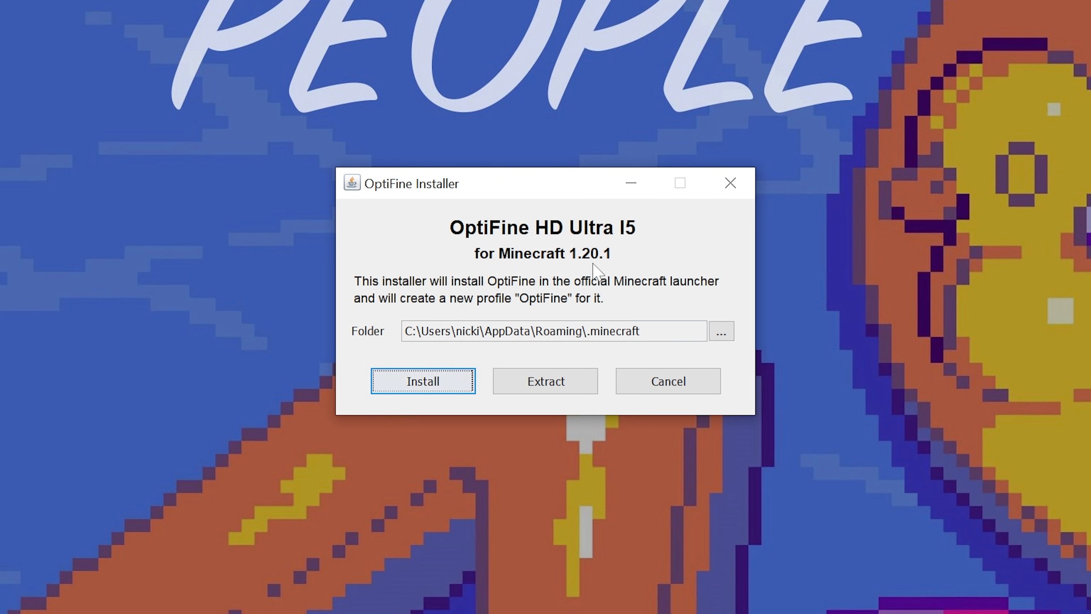
mouse_move(423, 380)
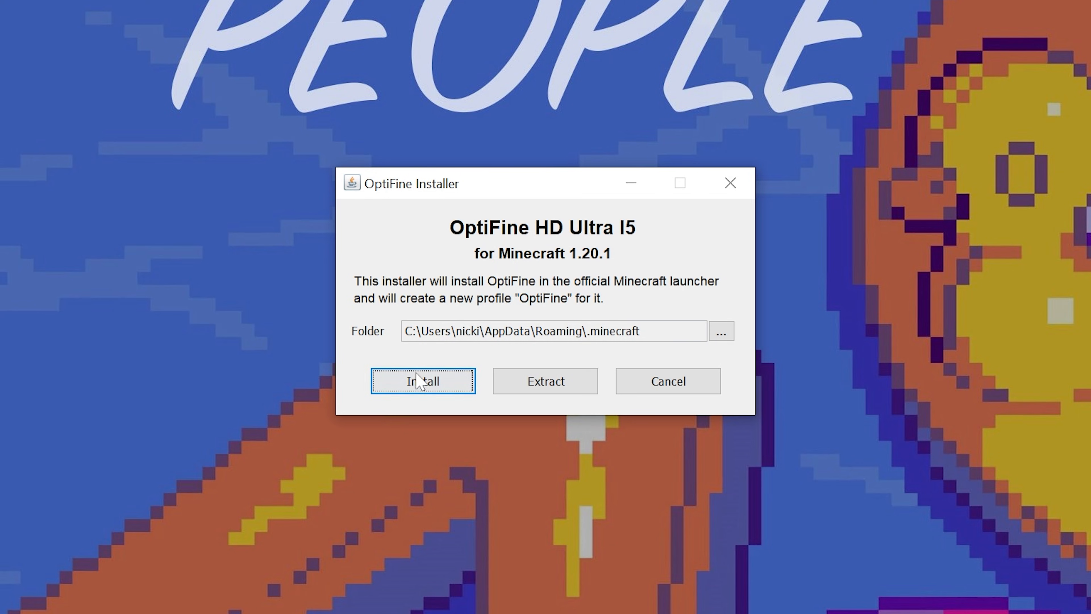
mouse_move(291, 360)
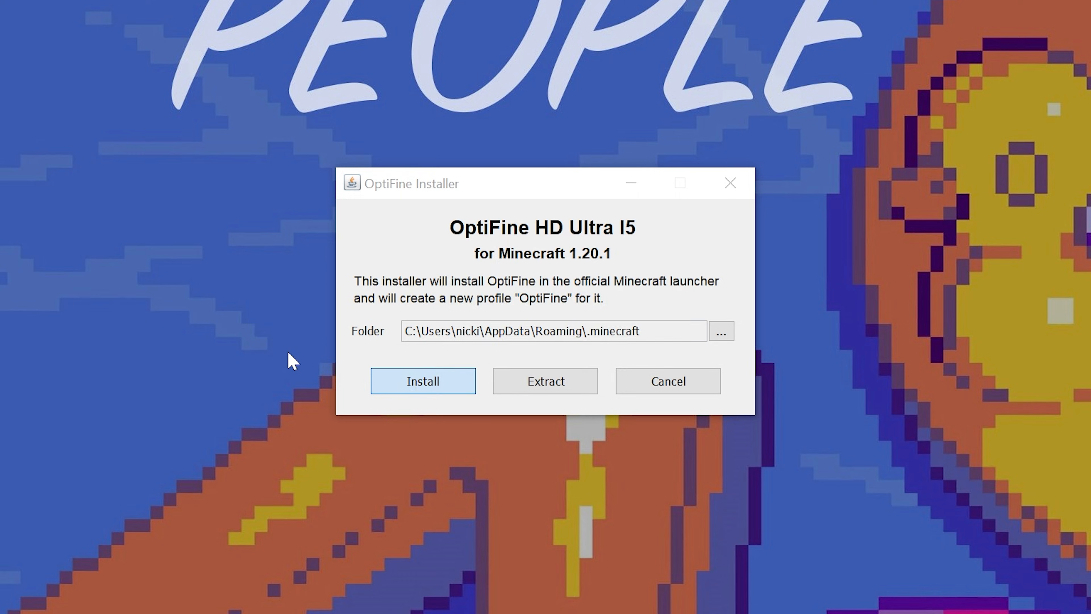
Install OptiFine into the .minecraft folder and acknowledge the success message.
left_click(422, 381)
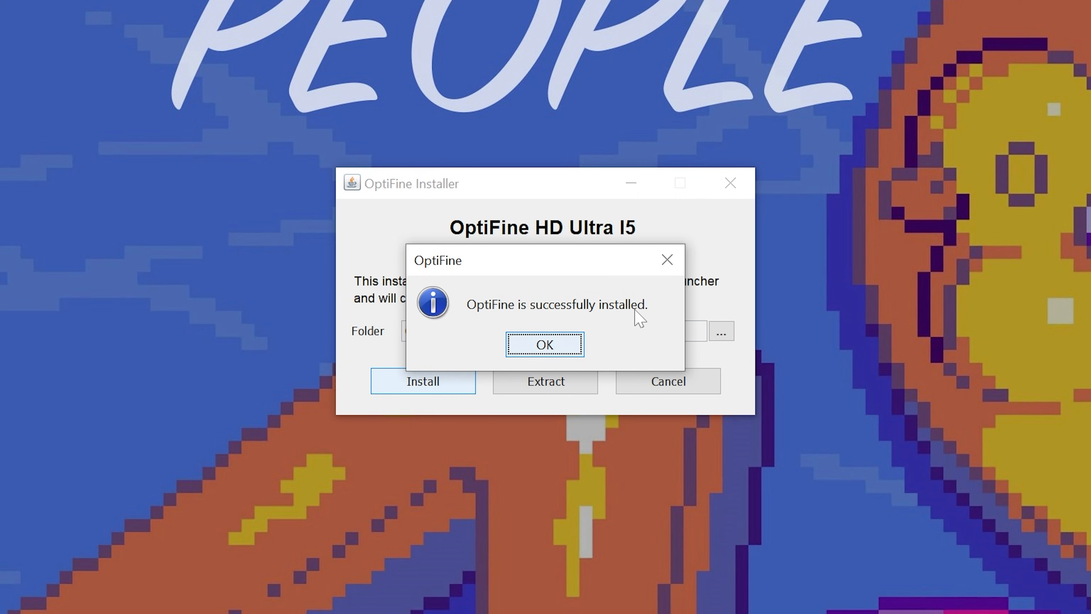
left_click(545, 344)
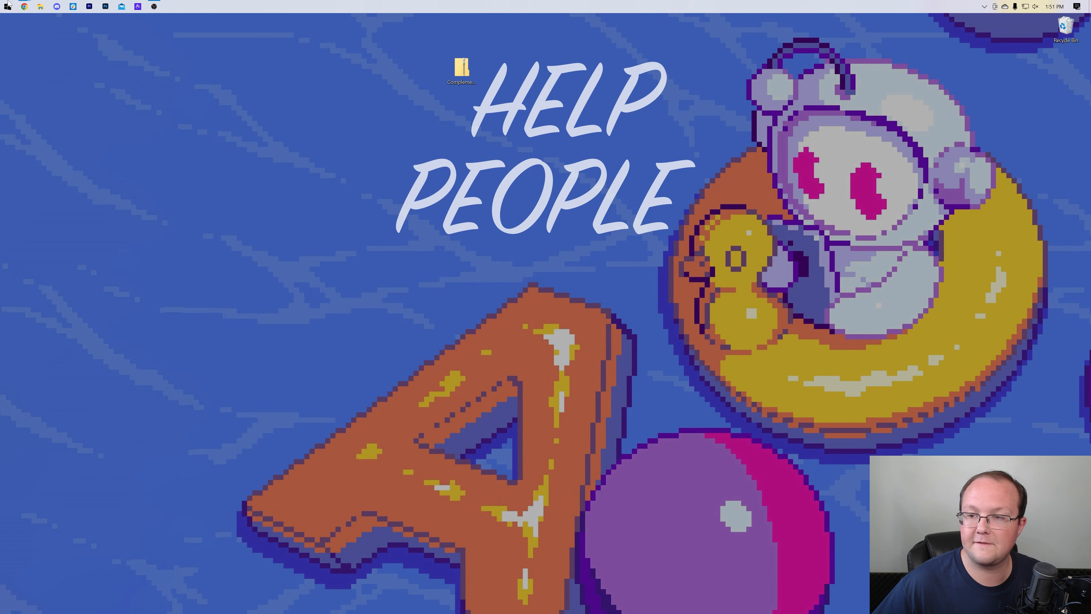
mouse_move(798, 357)
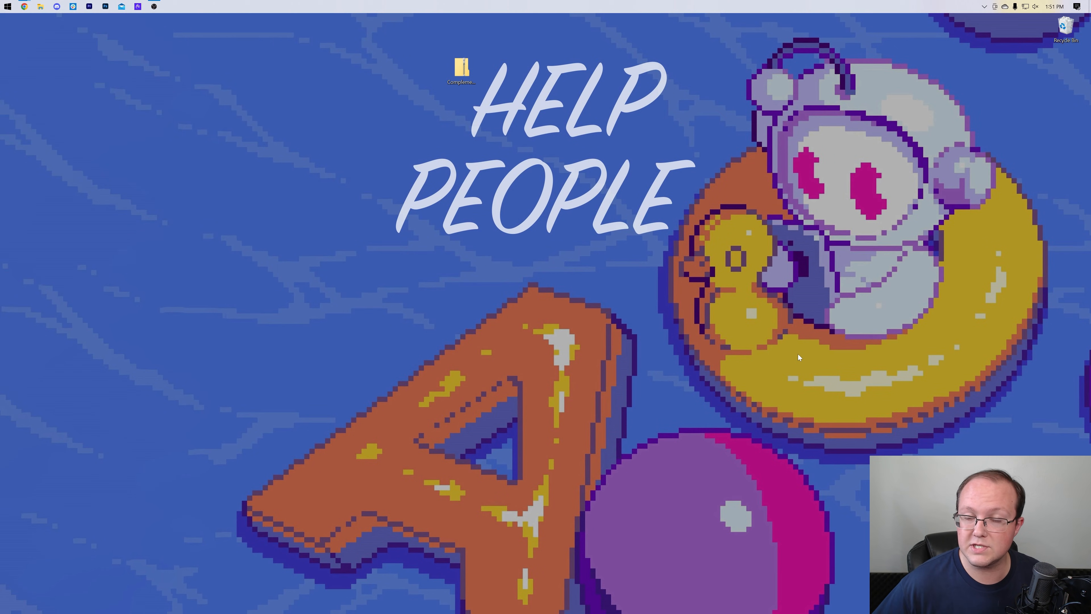
mouse_move(521, 208)
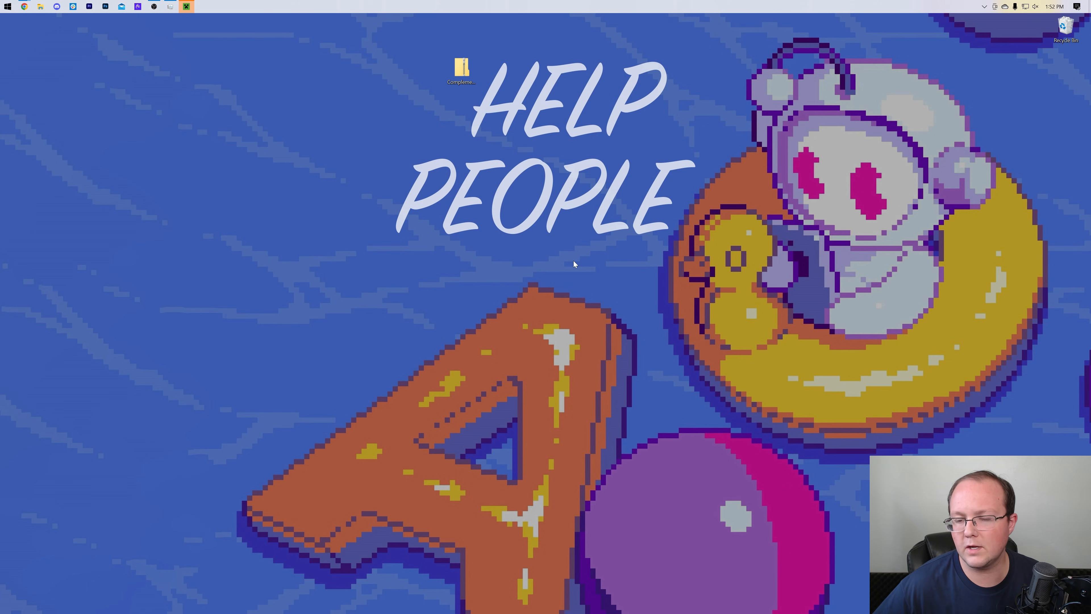
Launch the Minecraft Launcher from the taskbar.
left_click(186, 6)
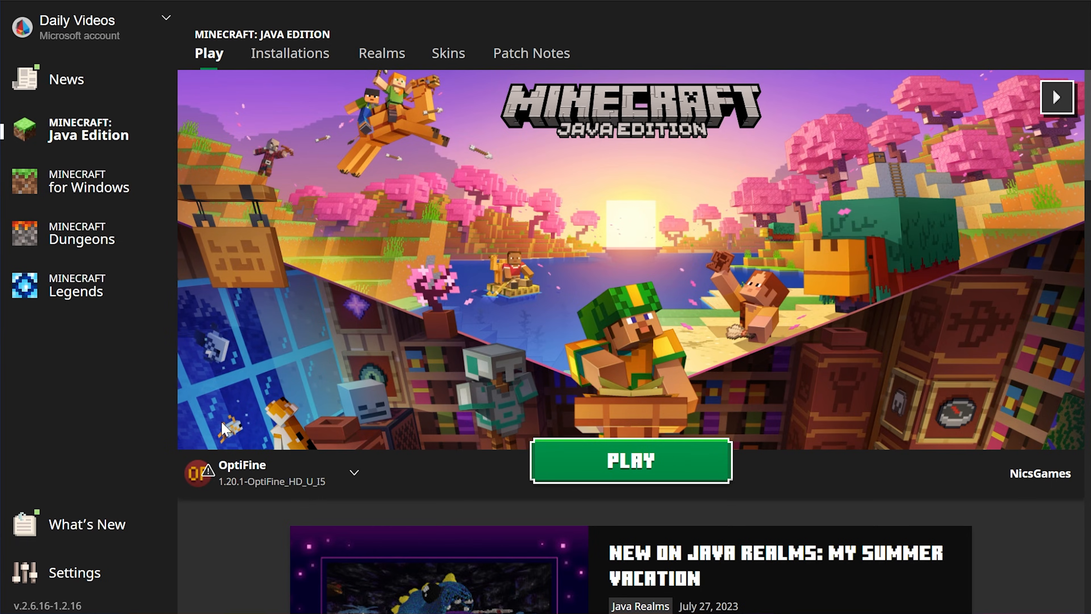
Show the Installations list with the Modded filter toggled back on, then begin a new installation.
left_click(289, 53)
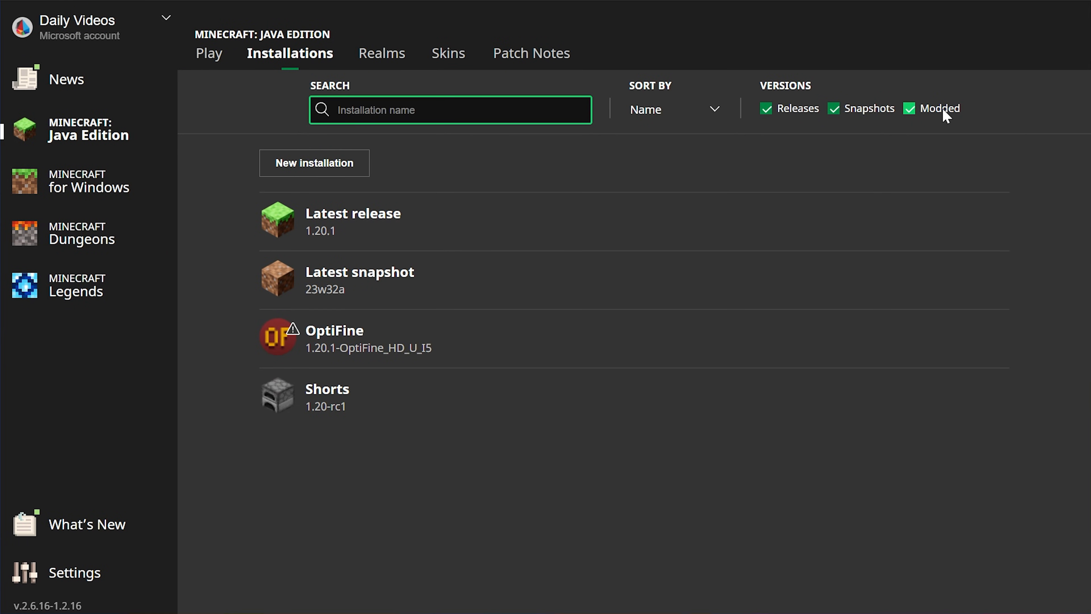
left_click(909, 109)
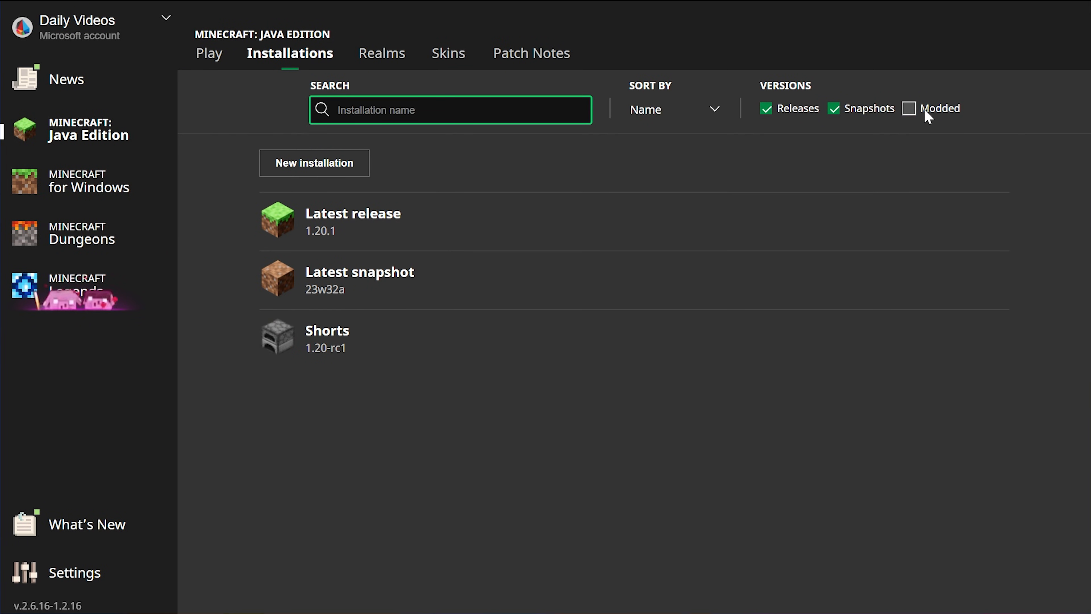
left_click(909, 108)
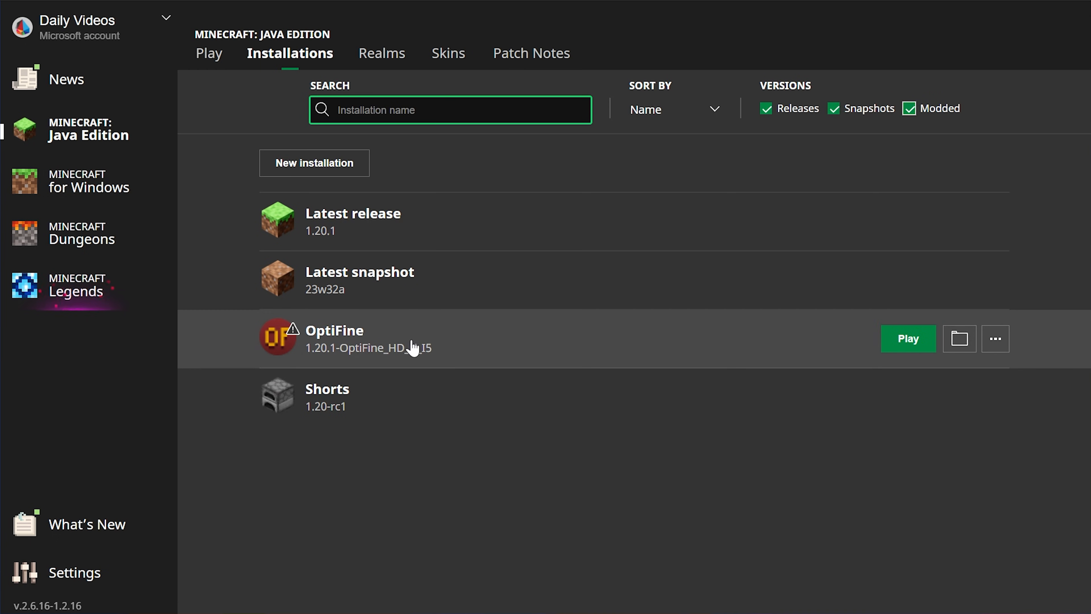
mouse_move(314, 163)
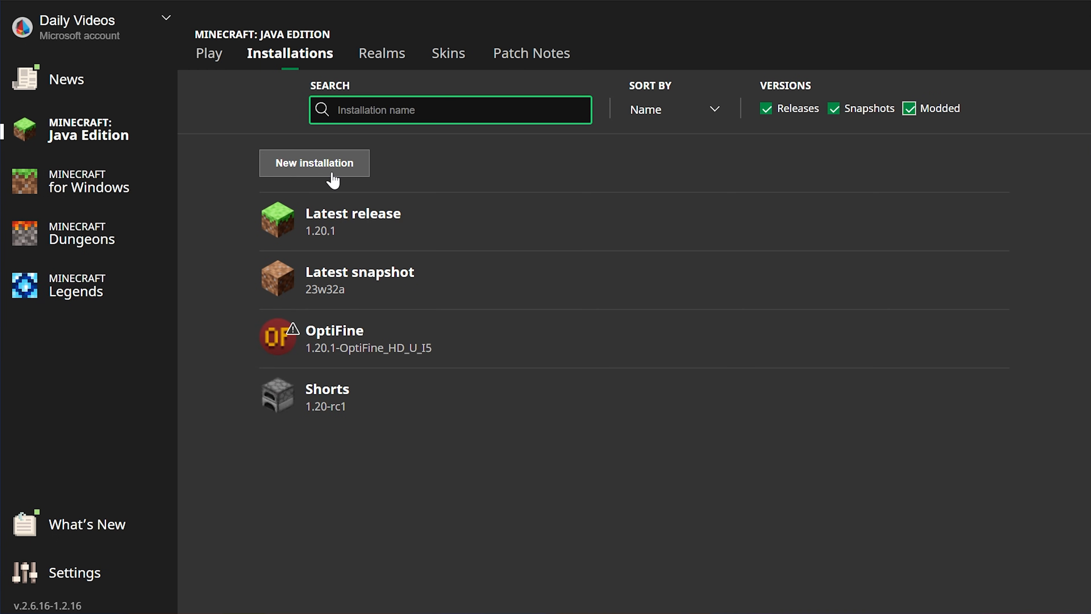
mouse_move(335, 355)
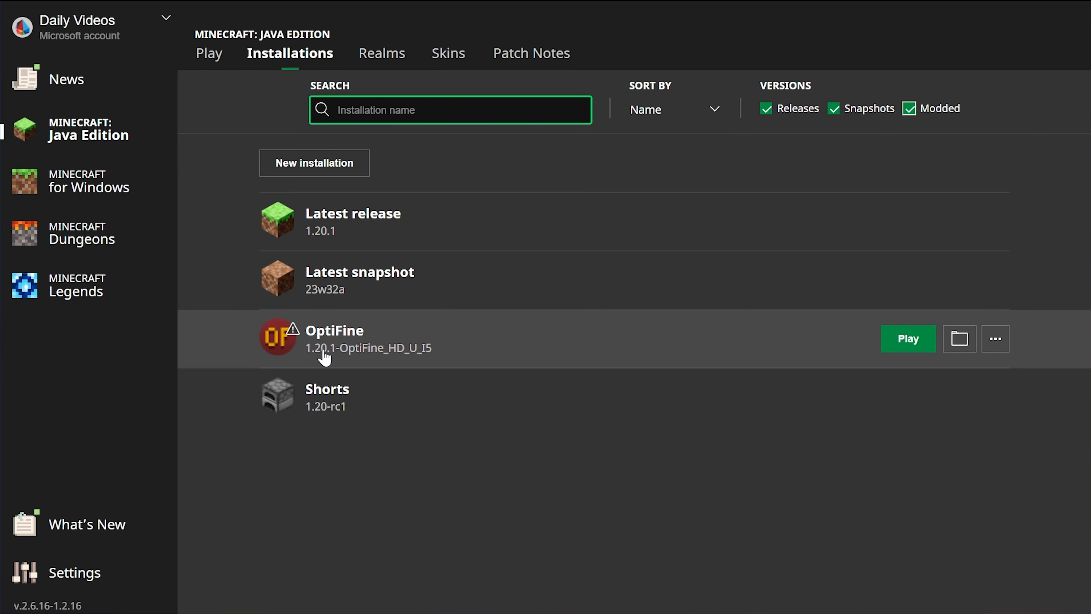
mouse_move(375, 370)
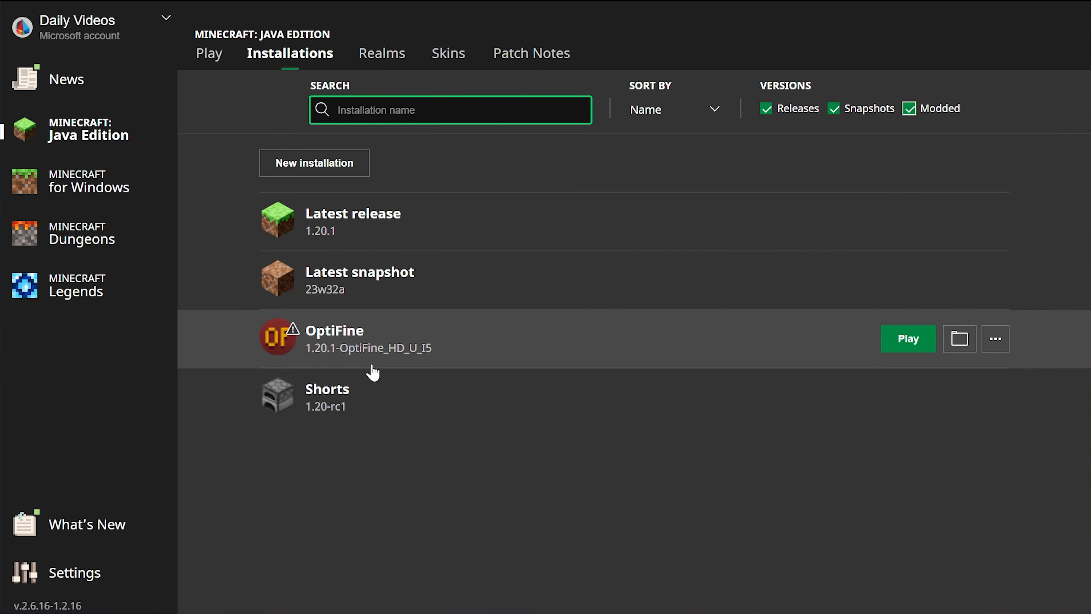
left_click(313, 164)
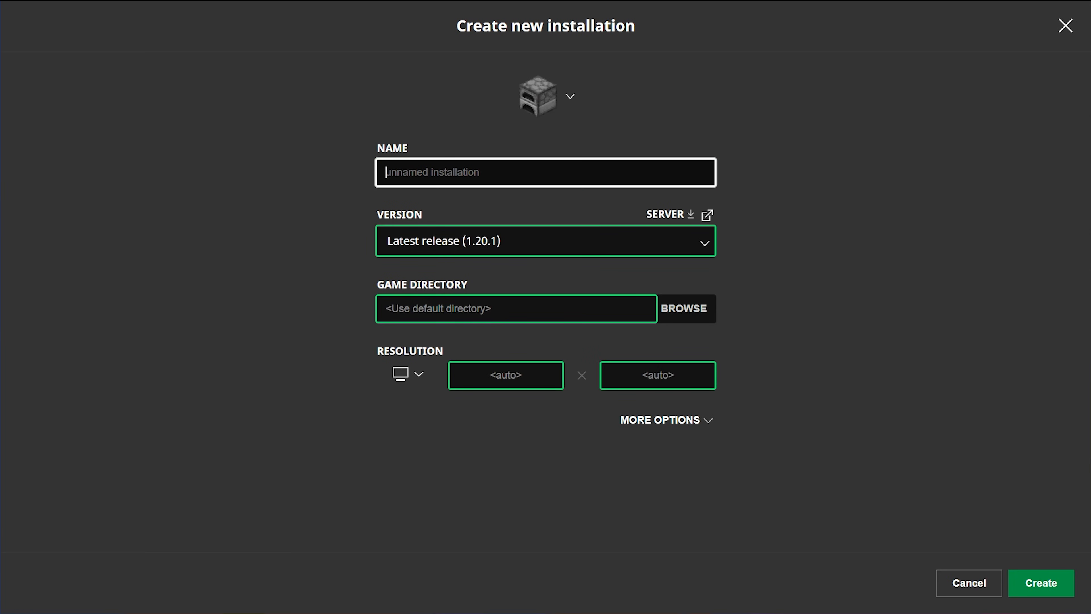
Name the installation SimpleGameHosting.com with release 1.20.1-OptiFine_HD_U_I5 and create it.
type("SimpleGame")
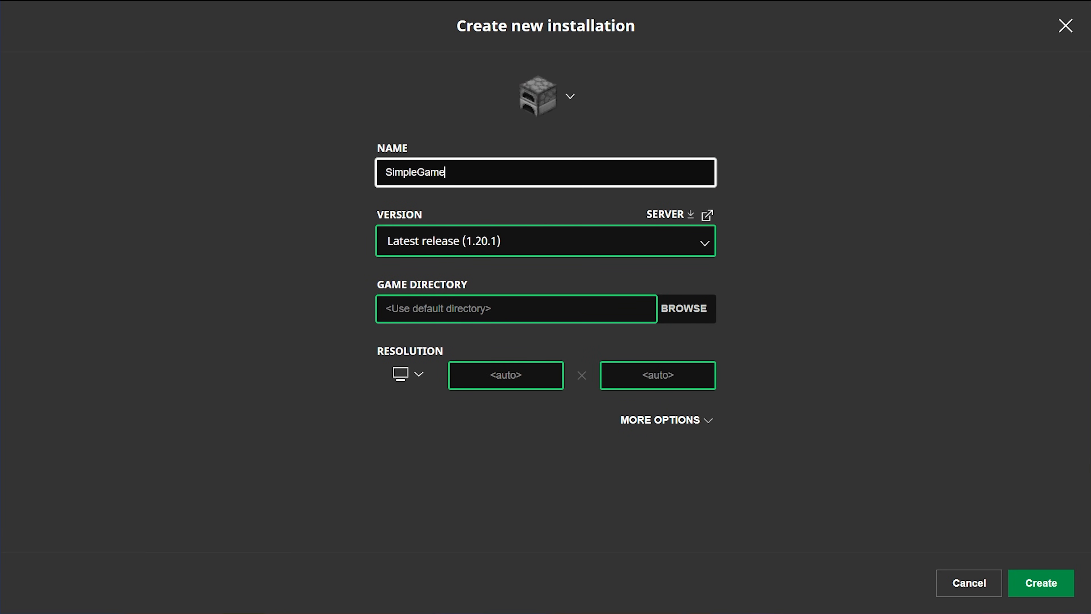
type("Hosting.com")
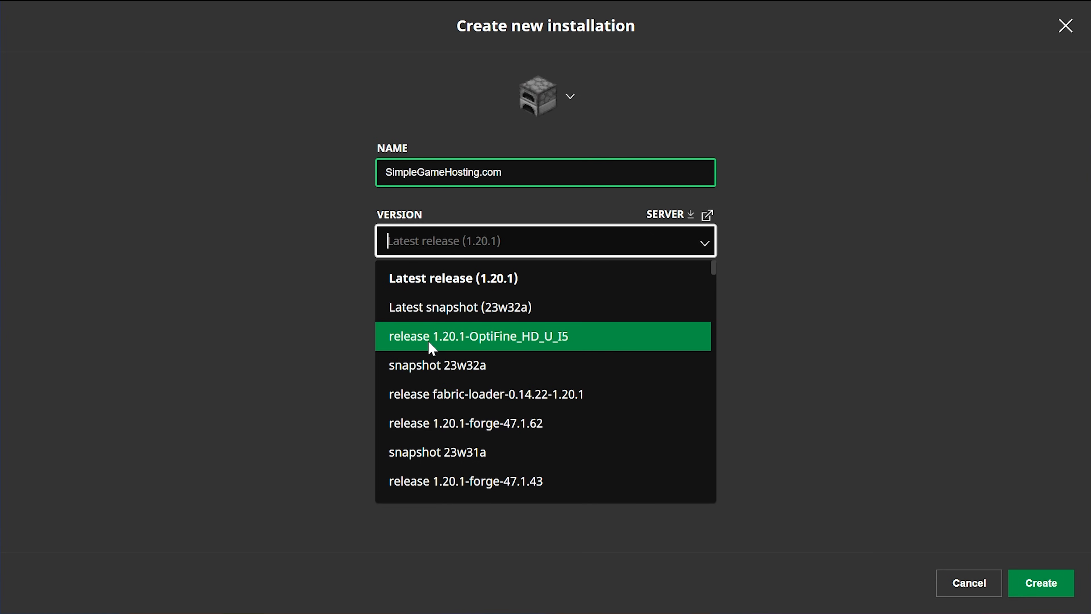
mouse_move(508, 345)
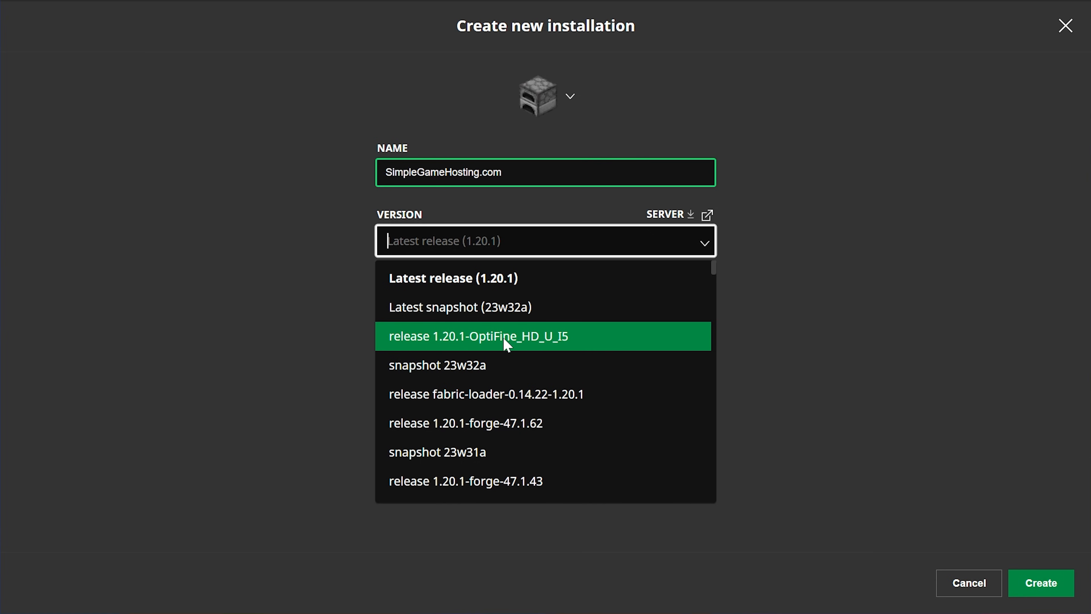
scroll("down", 3)
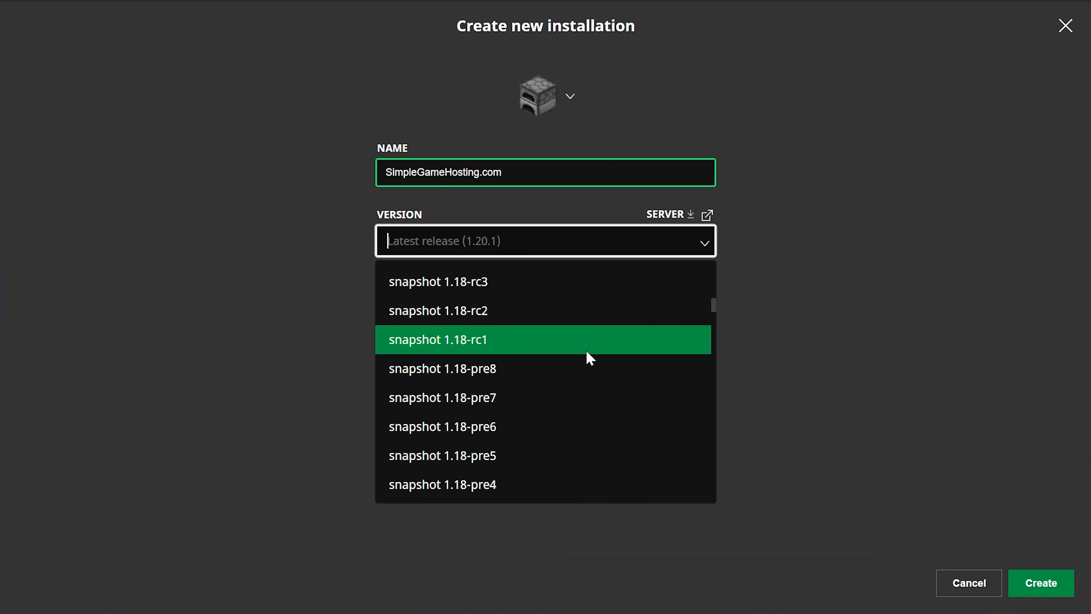
scroll("down", 3)
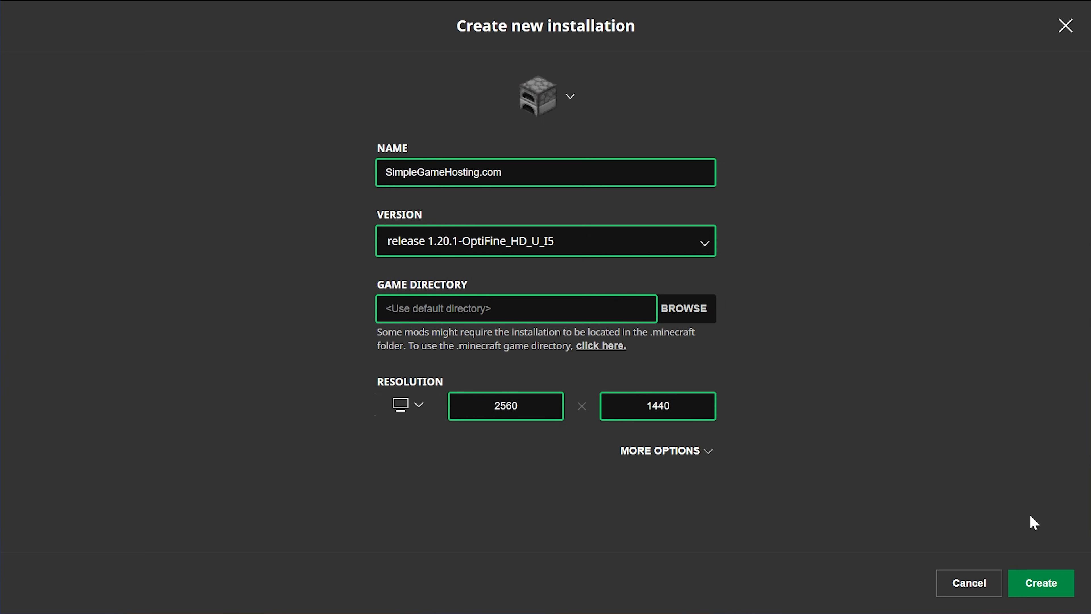
left_click(1041, 582)
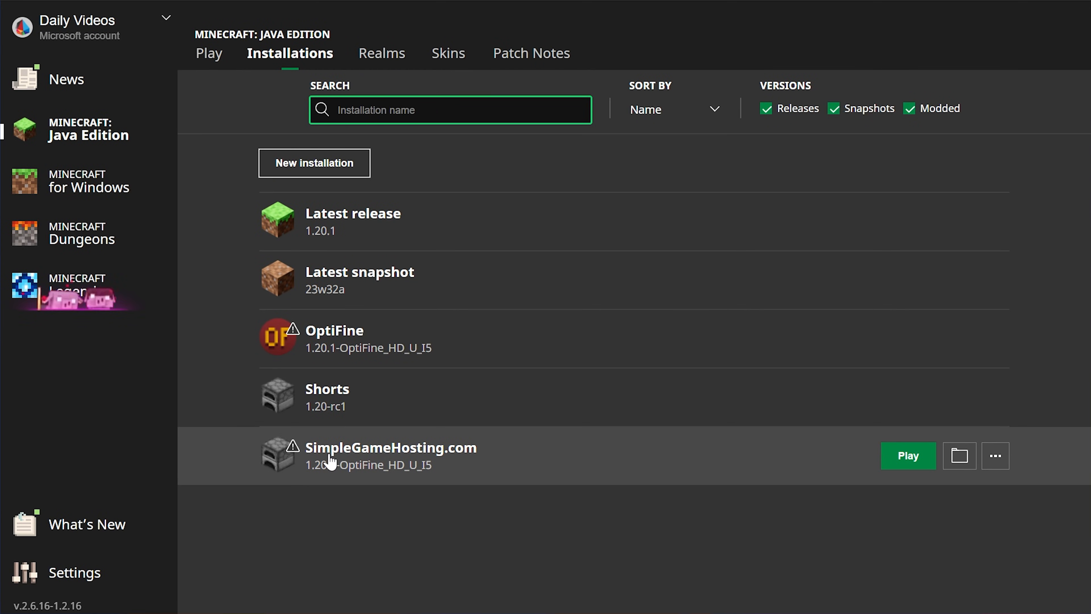
mouse_move(315, 468)
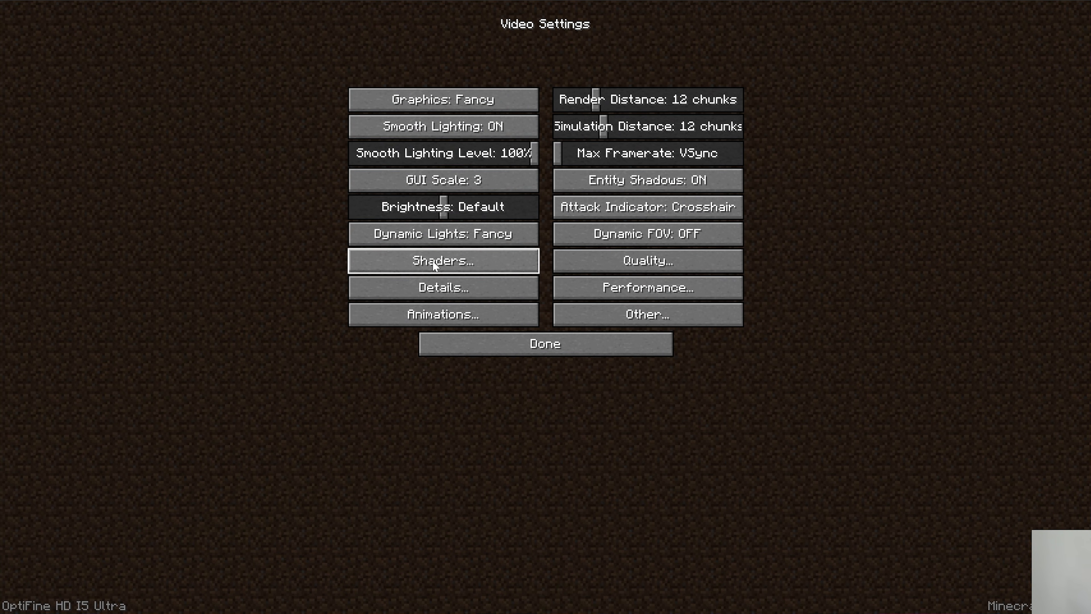
Reach the Shaders menu via Options > Video Settings and open the shaderpacks folder.
left_click(544, 343)
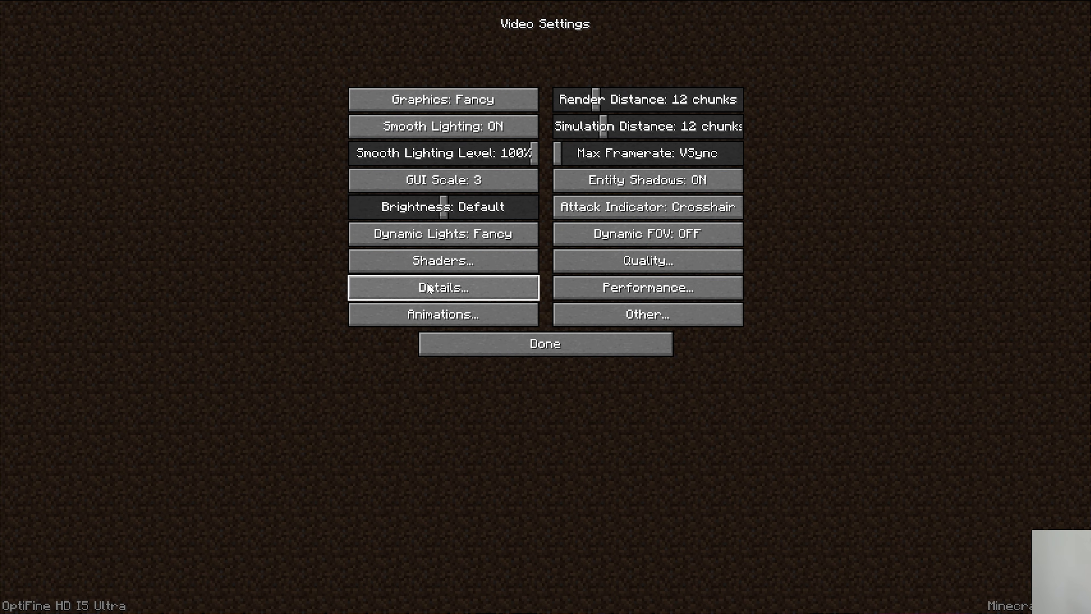
left_click(442, 261)
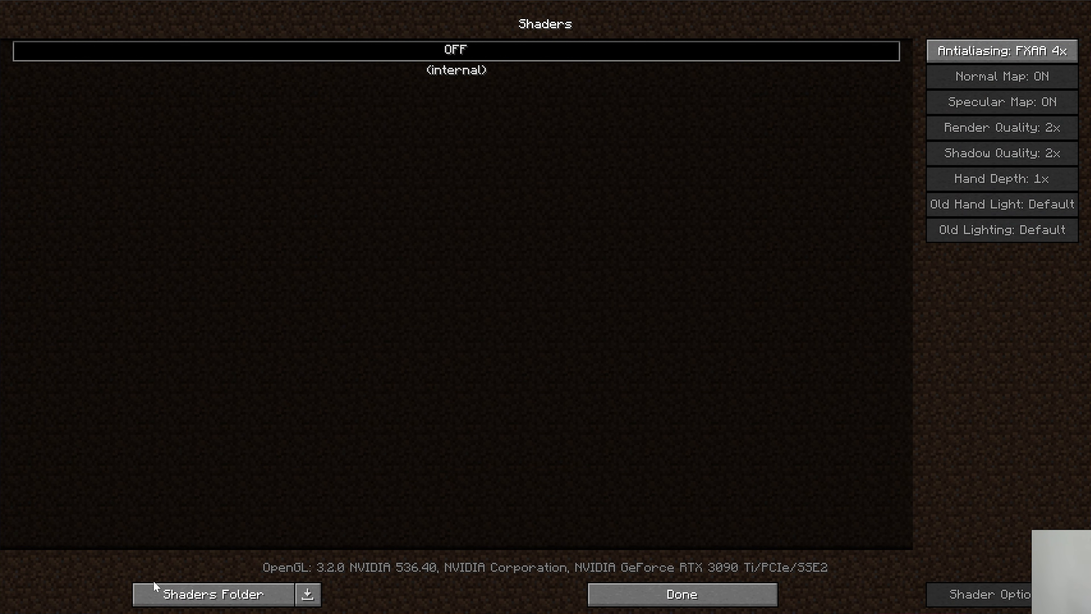
mouse_move(212, 594)
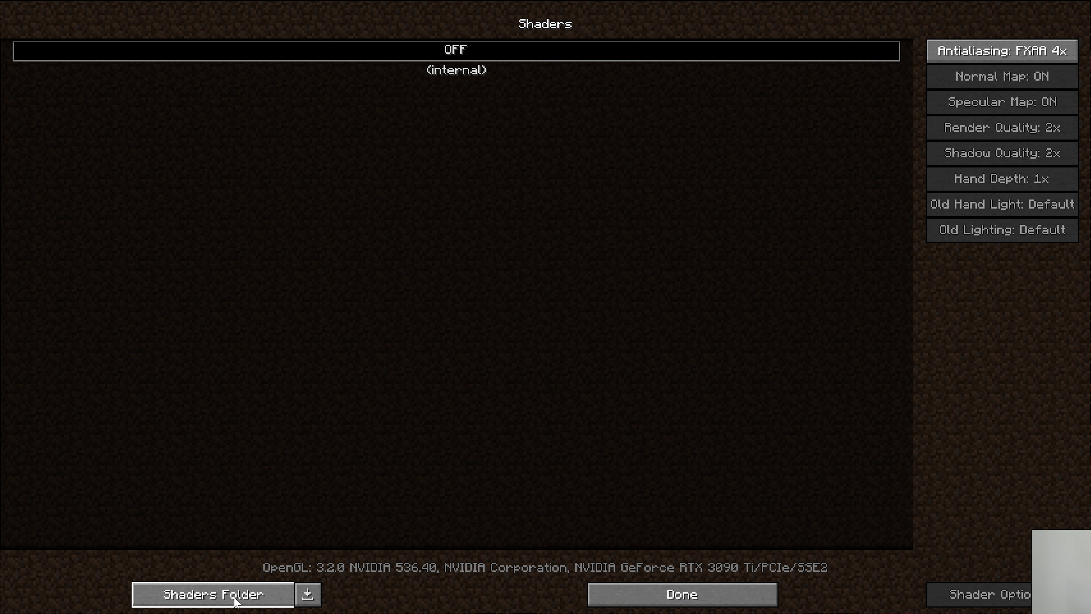
left_click(211, 593)
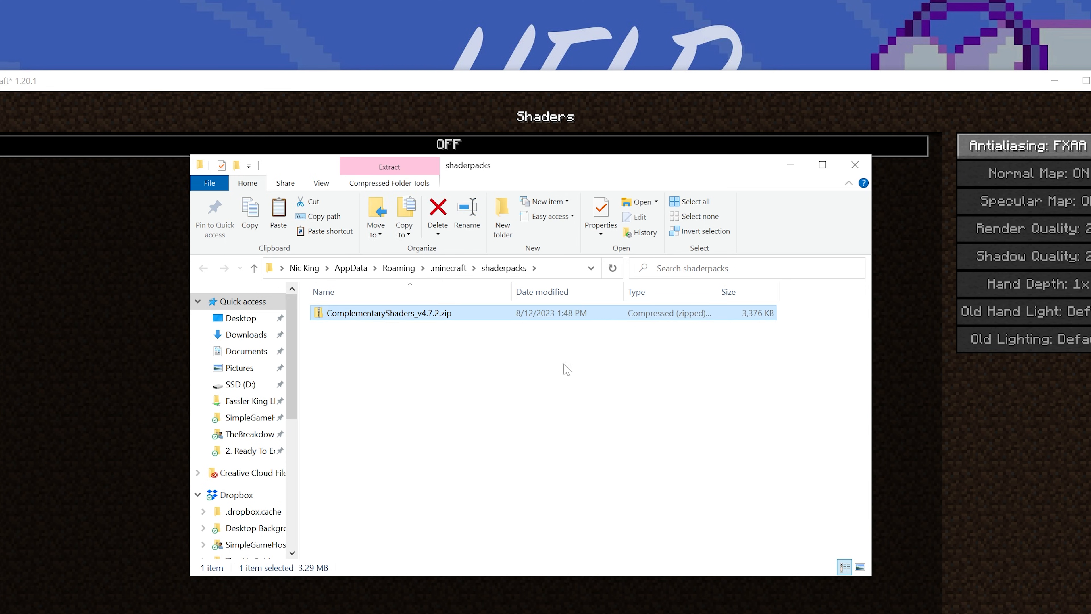
Paste ComplementaryShaders_v4.7.2.zip into the shaderpacks folder so it appears in the shader list.
left_click(855, 165)
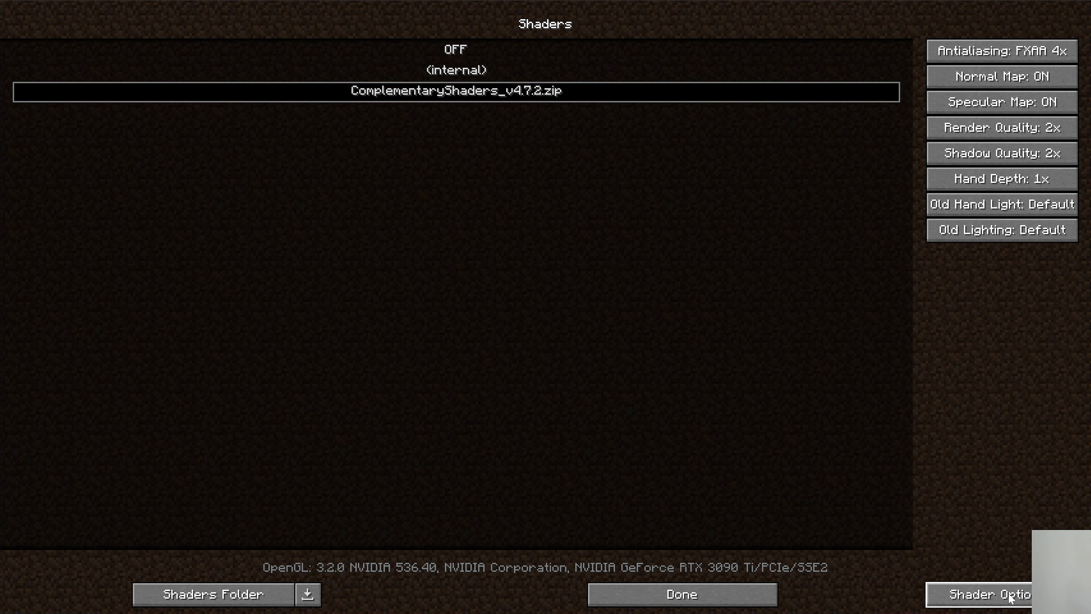
In Shader Options browse Sky, set Profile to Low, and return to the title screen.
left_click(980, 593)
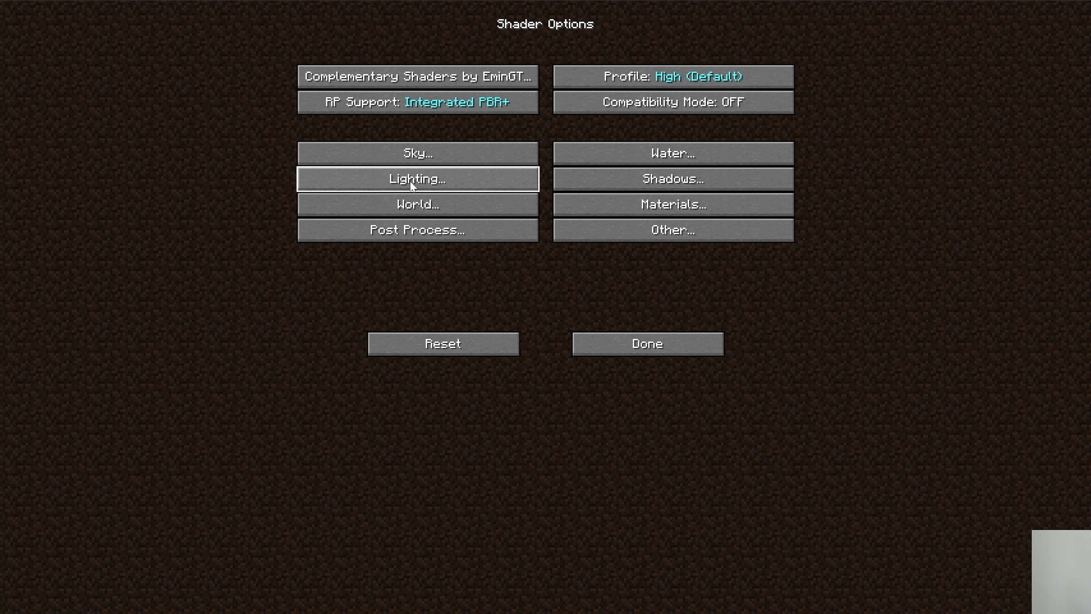
mouse_move(622, 231)
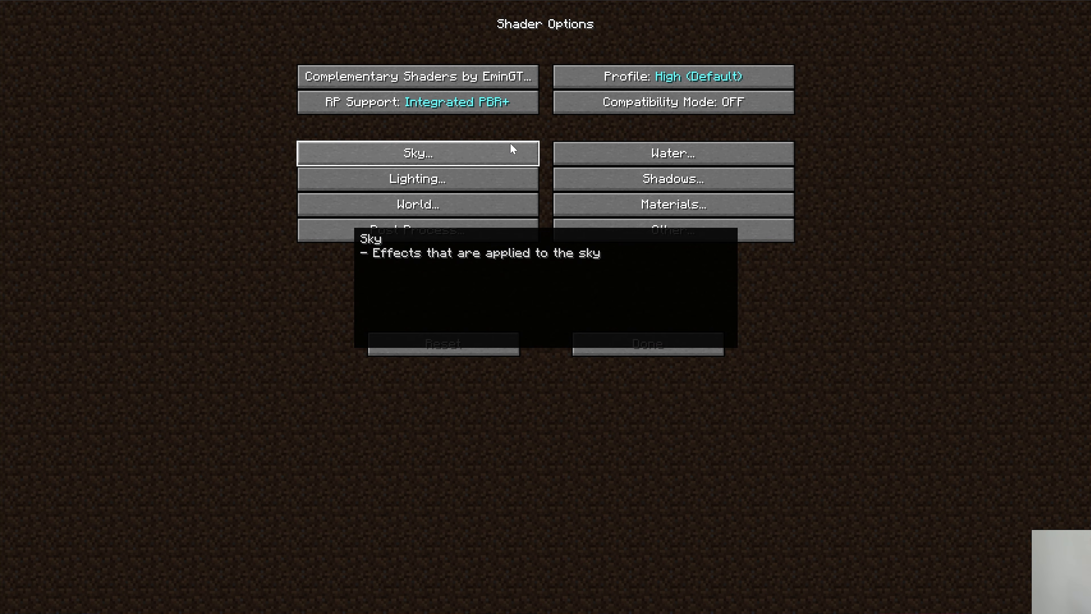
left_click(416, 152)
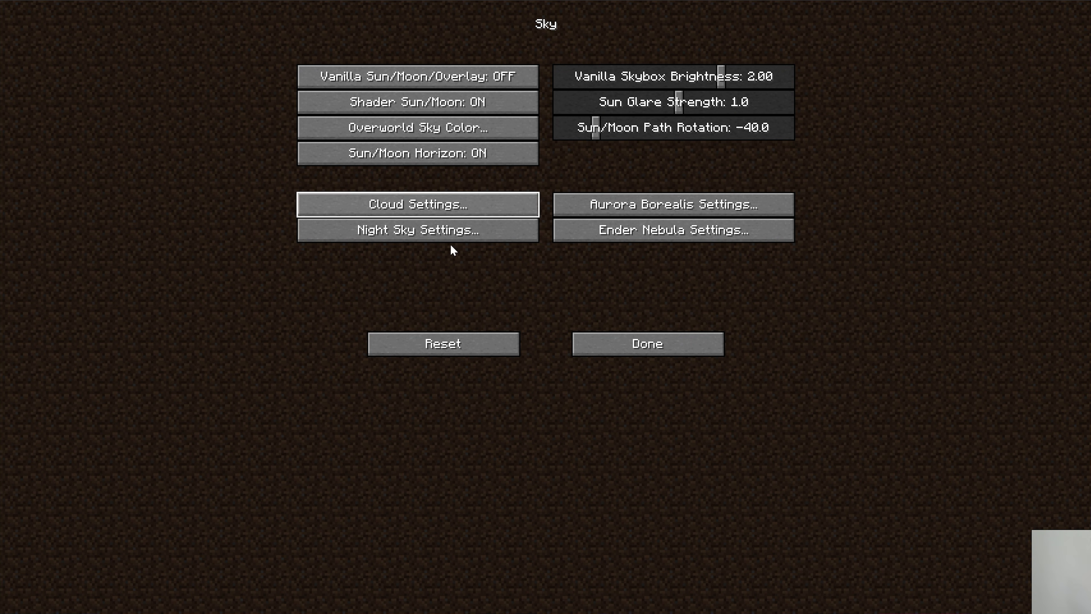
left_click(645, 343)
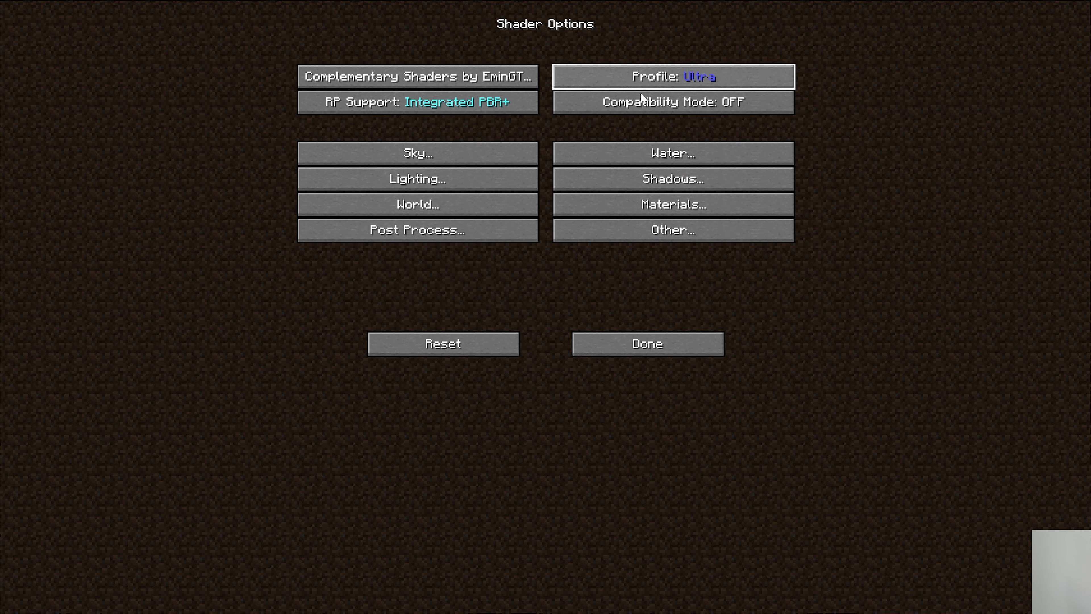
left_click(670, 77)
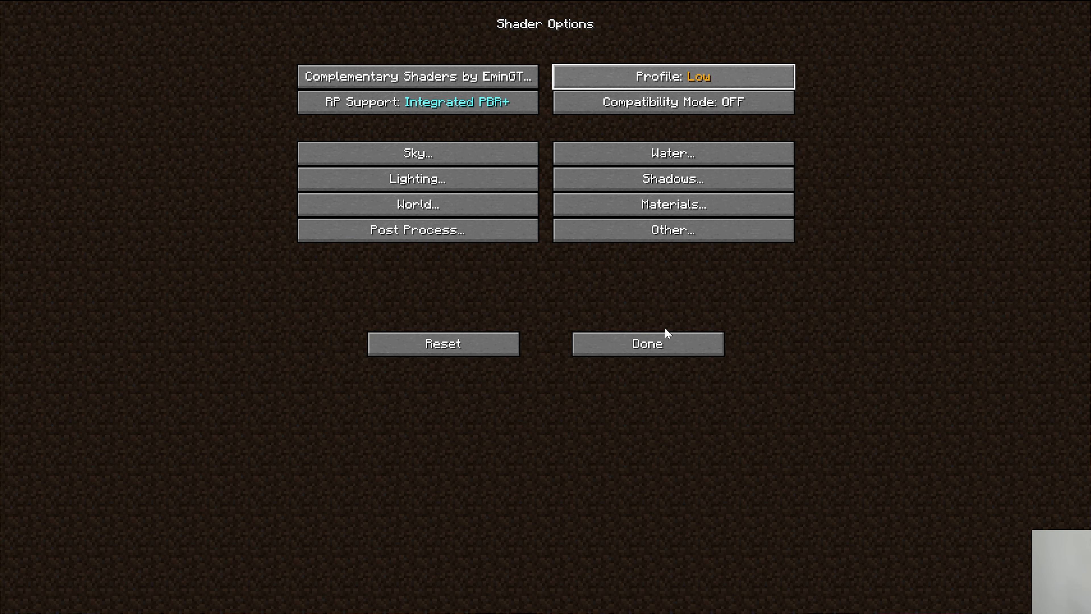
left_click(646, 344)
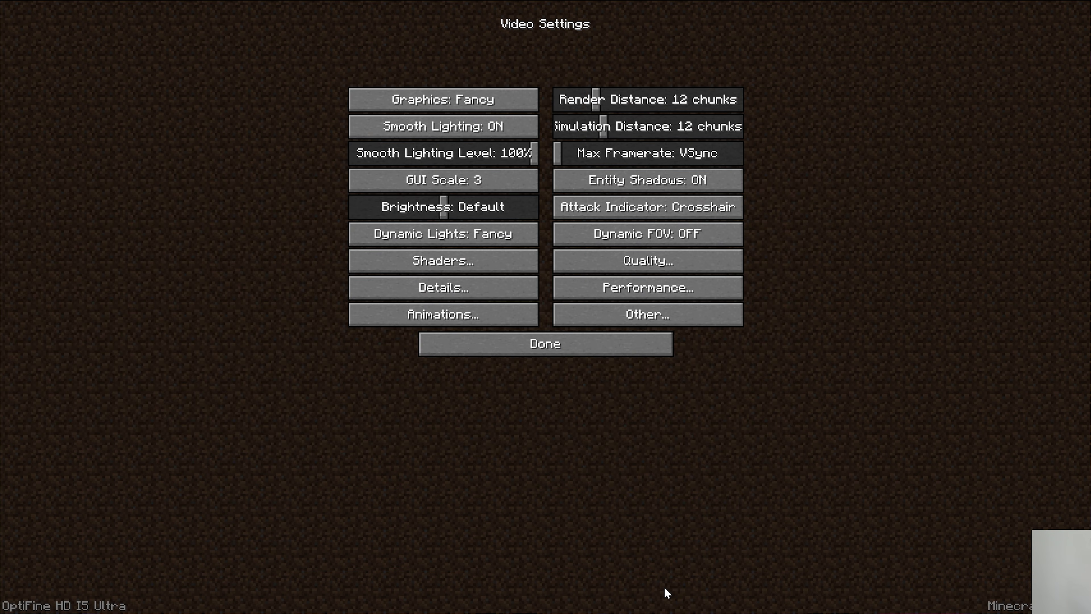
left_click(545, 344)
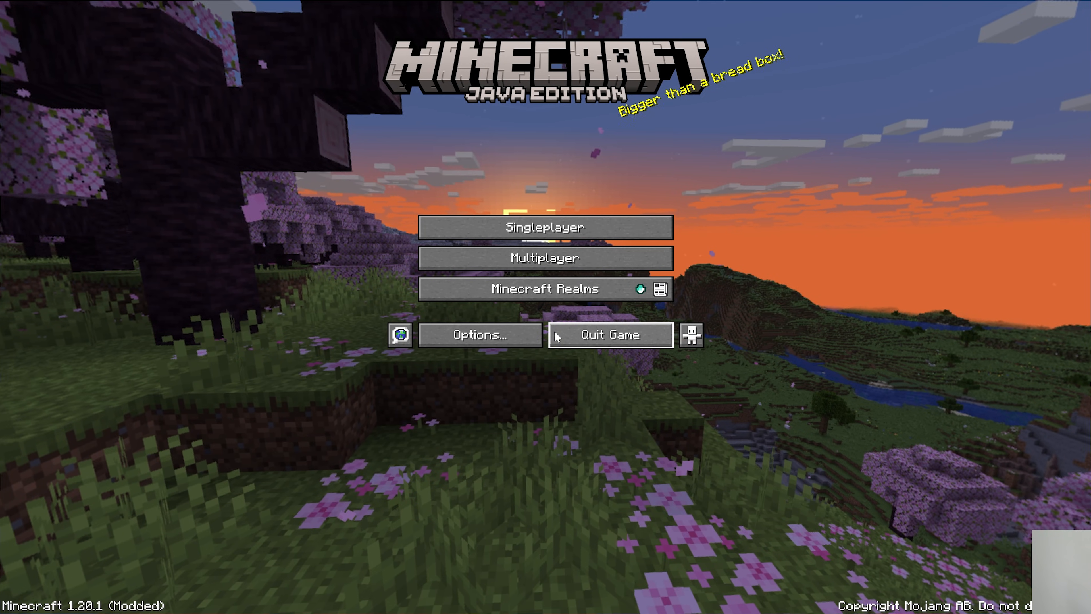
Load the village world and toggle F3 debug info to confirm the shader pack is active.
left_click(545, 258)
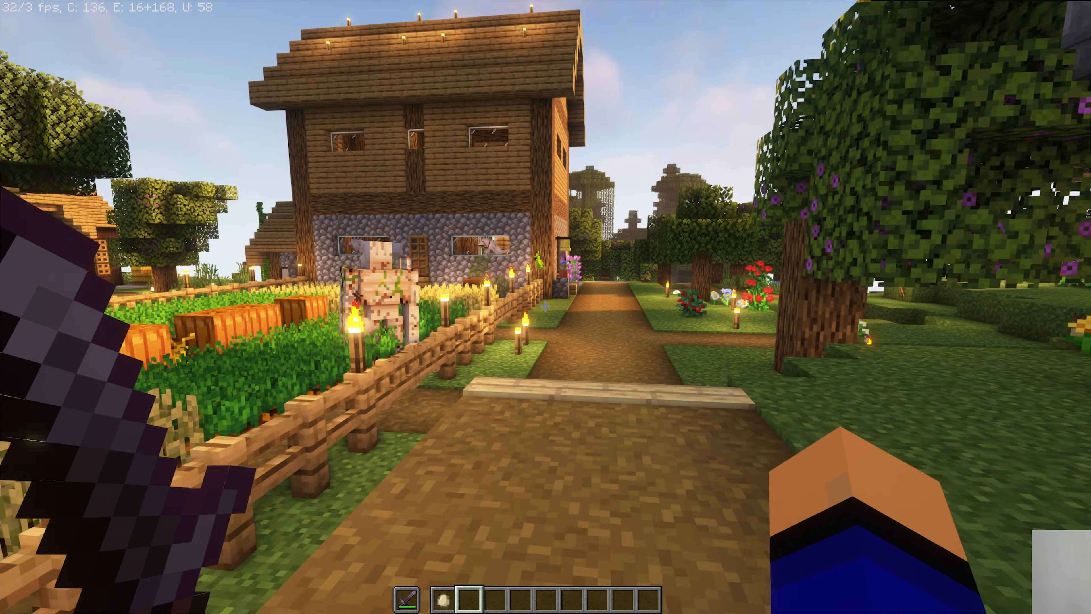
mouse_move(545, 307)
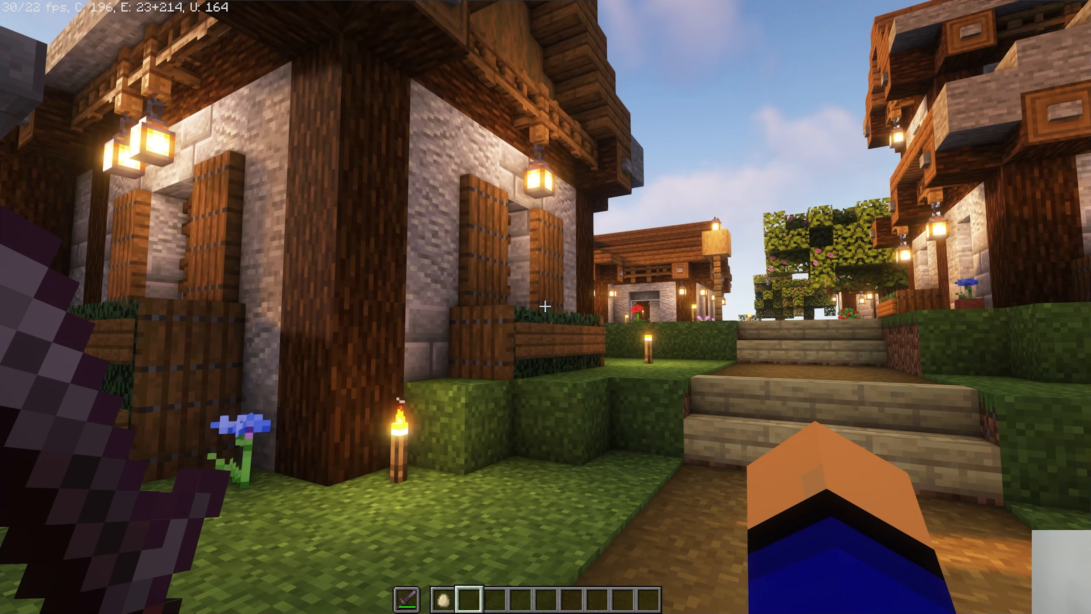
key("F3")
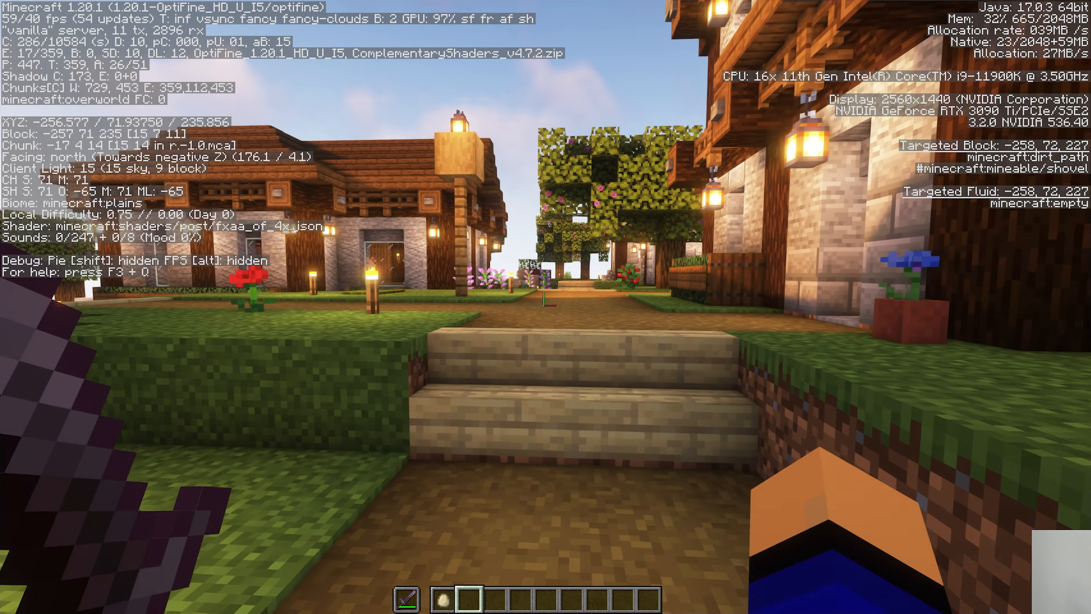
key("F3")
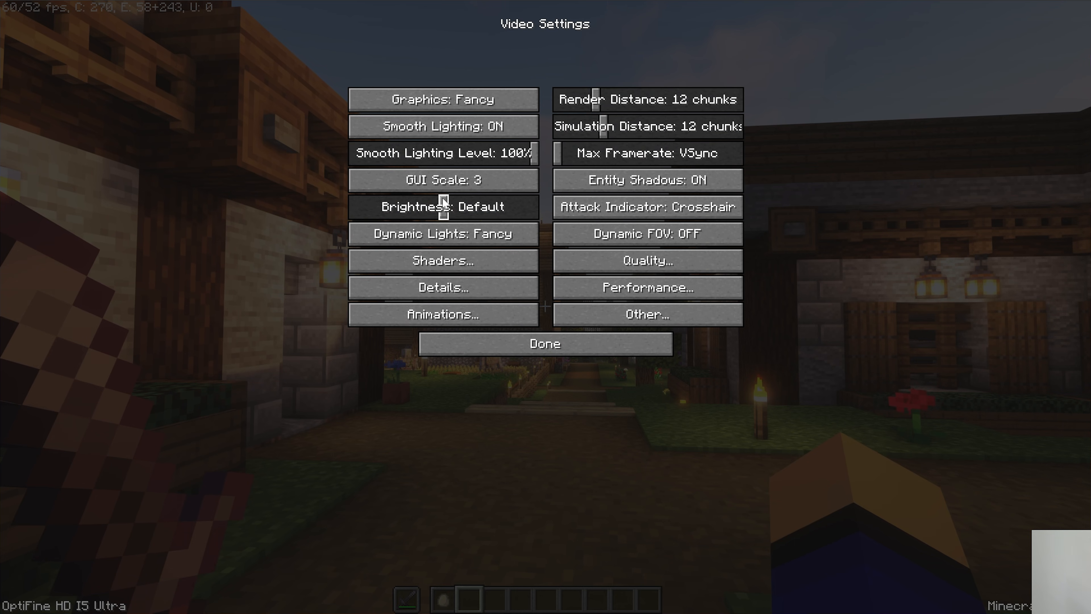
In Complementary's Shader Options cycle Profile to Extreme and return to the world.
left_click(443, 260)
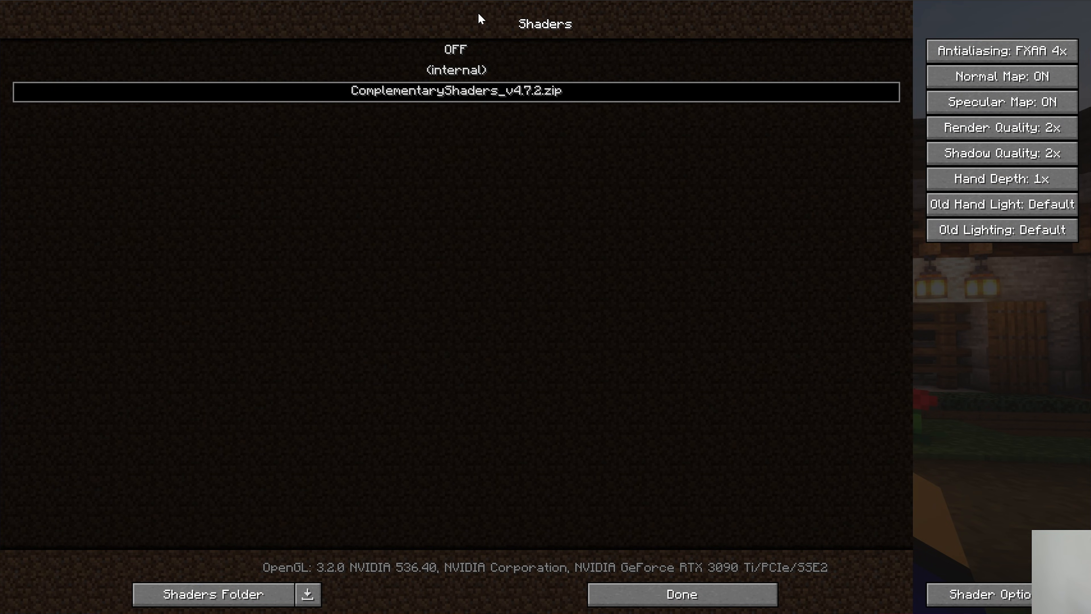
mouse_move(1001, 605)
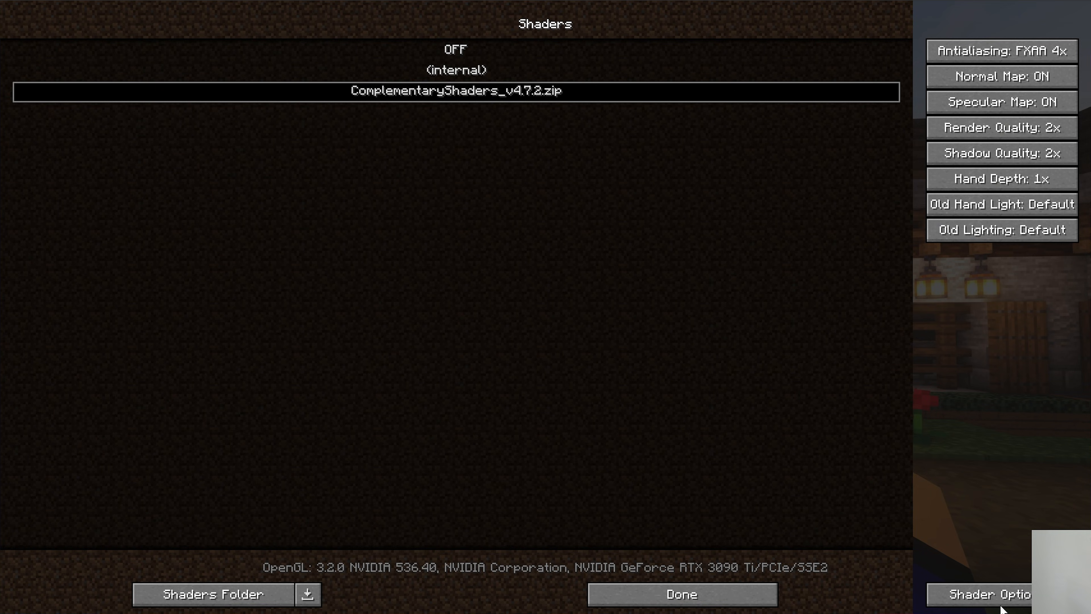
left_click(983, 595)
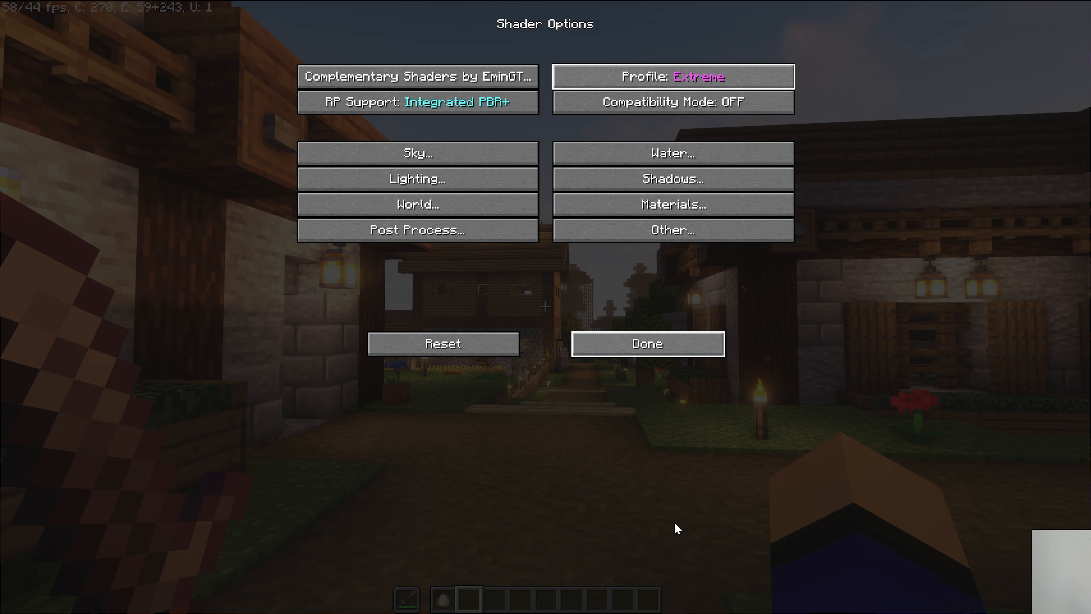
left_click(645, 343)
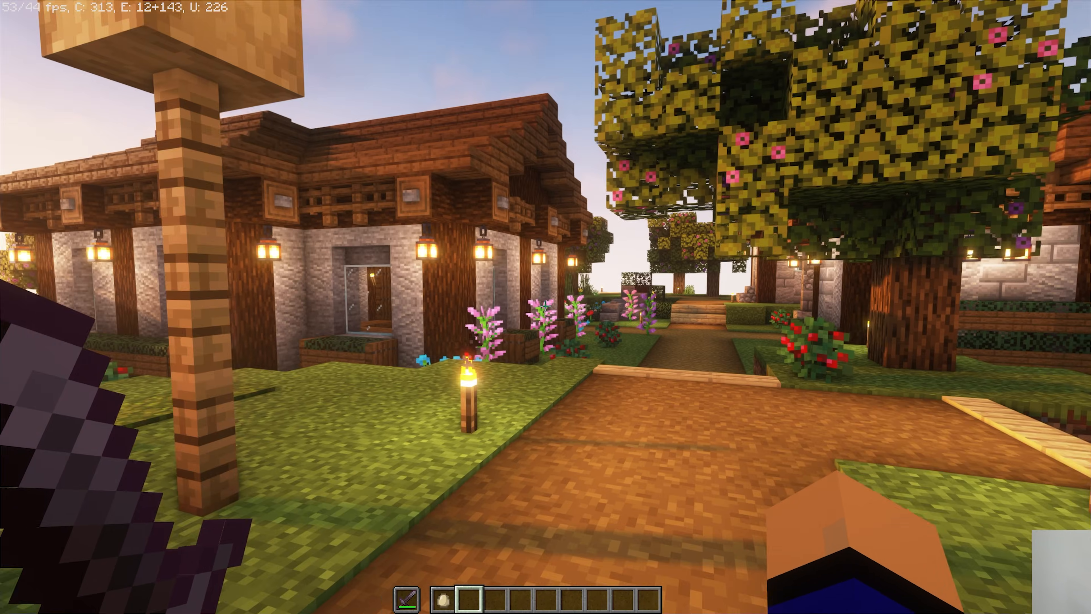
mouse_move(546, 307)
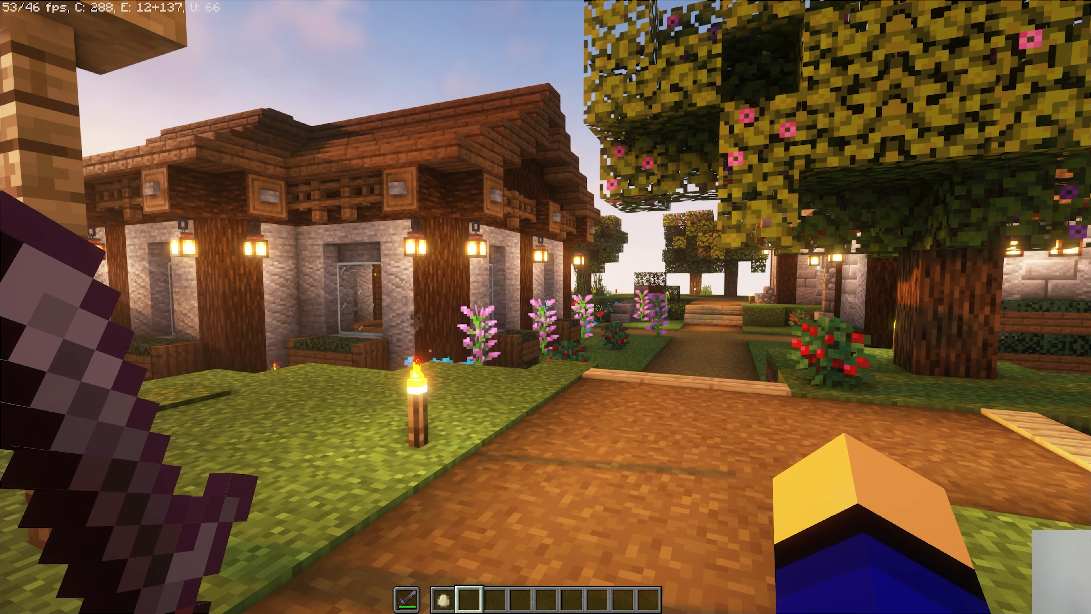
mouse_move(546, 307)
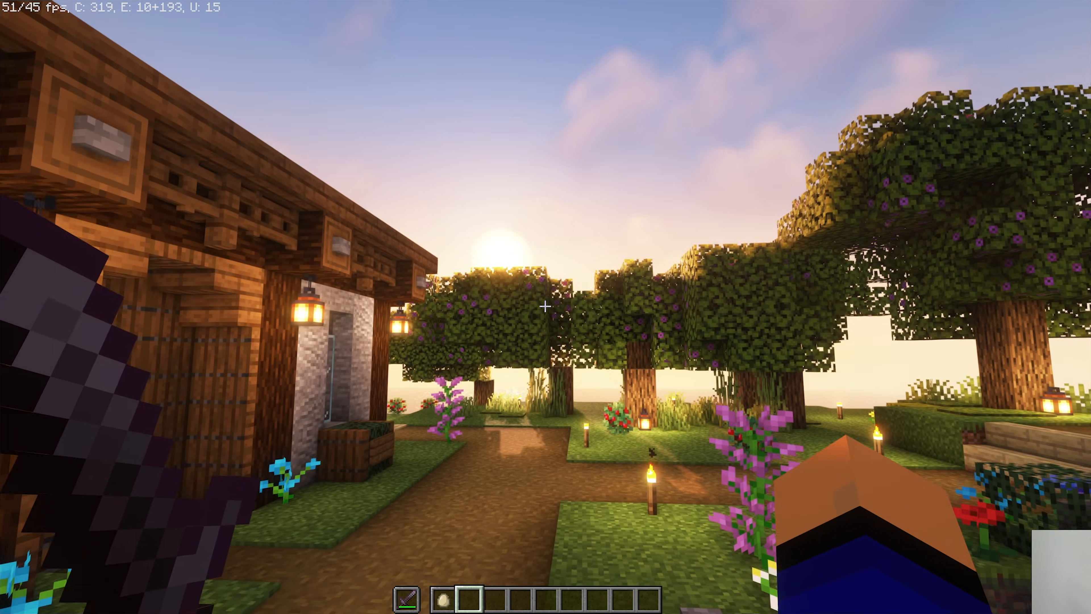
mouse_move(545, 307)
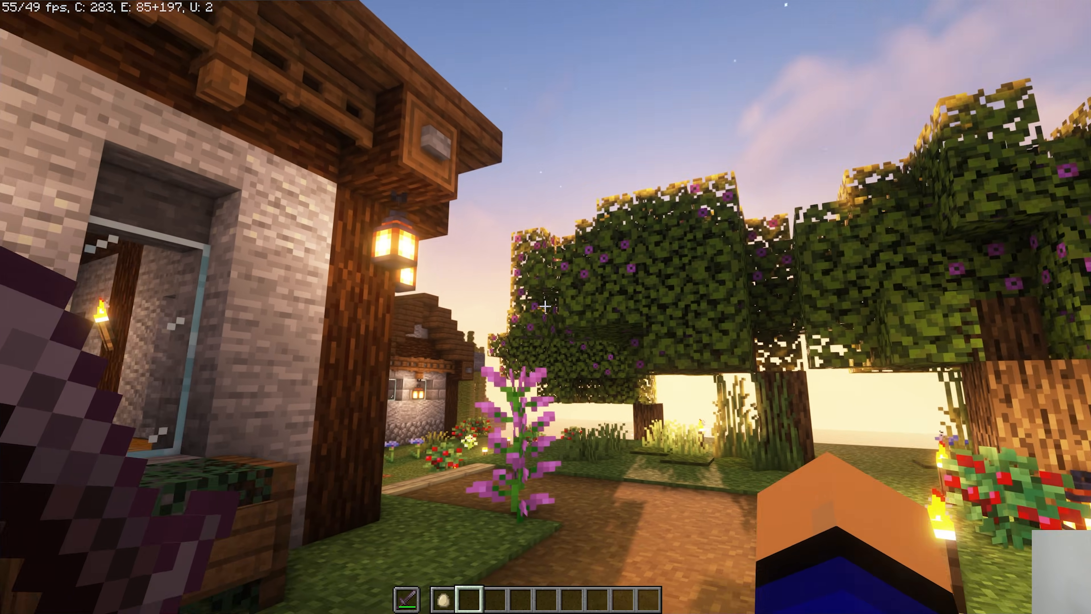
mouse_move(546, 307)
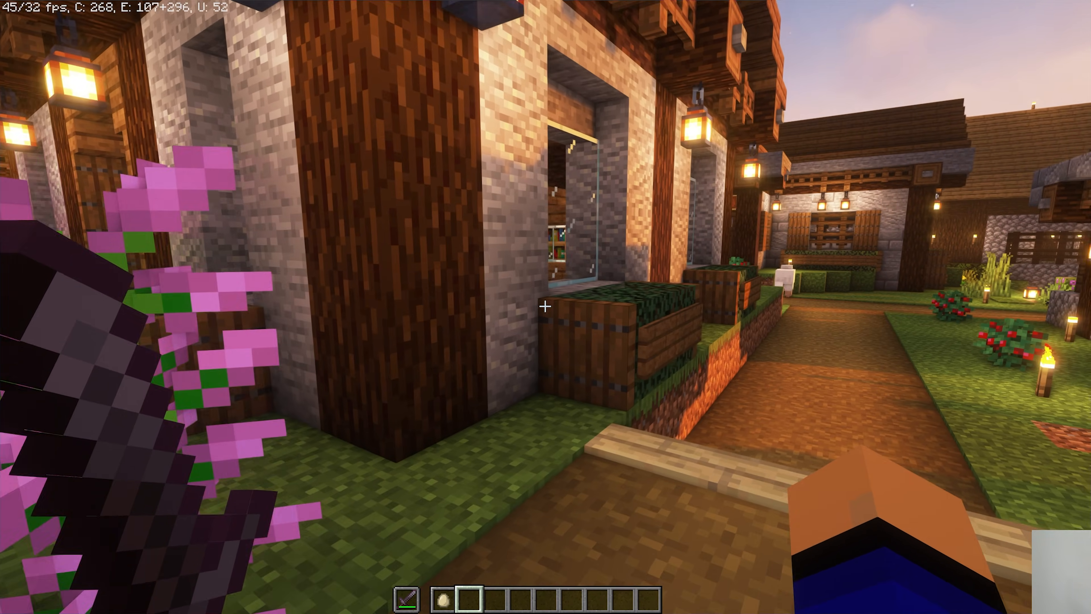
mouse_move(545, 306)
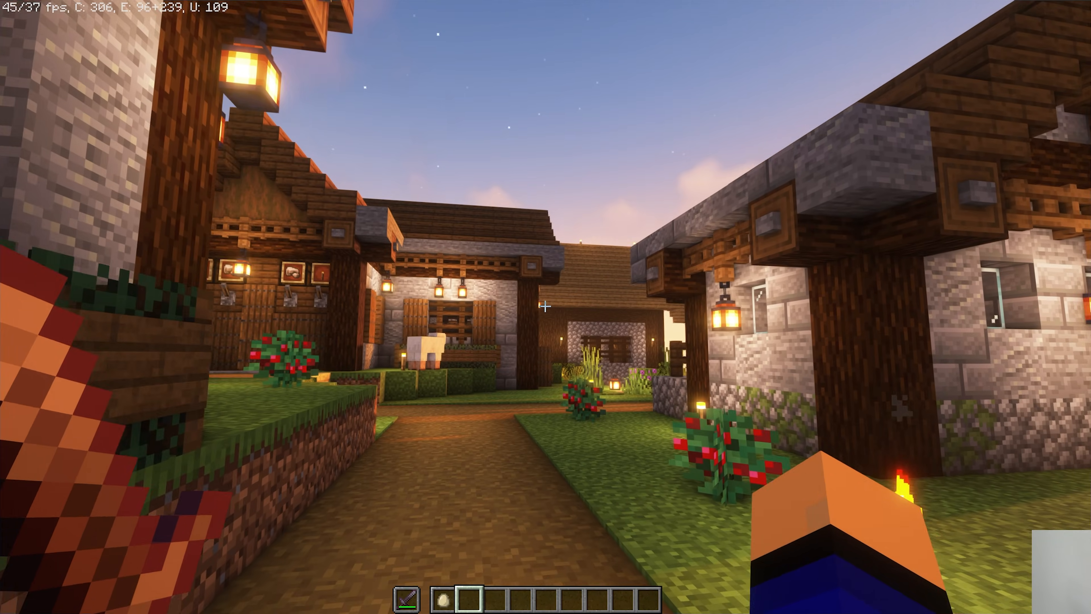